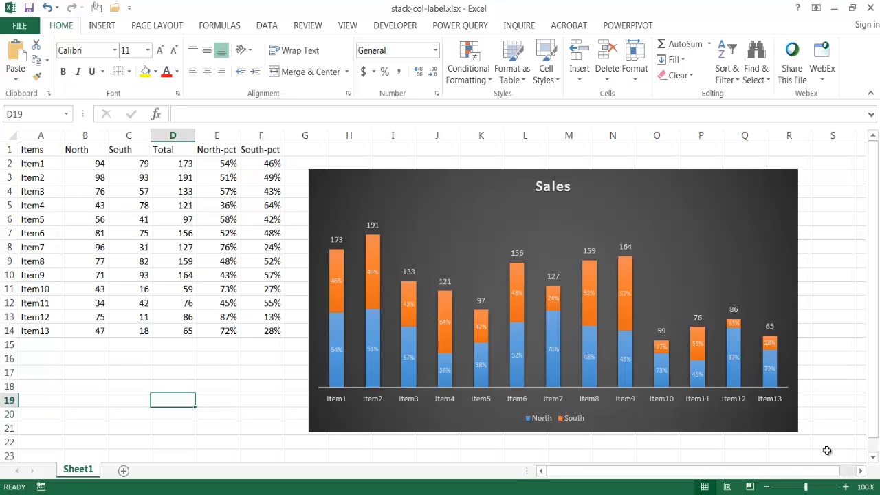
pyautogui.moveTo(822, 447)
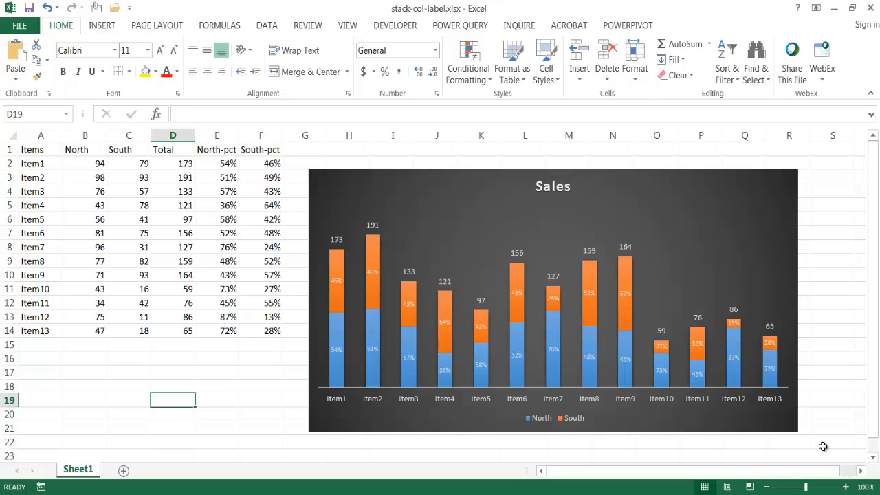
pyautogui.moveTo(356, 280)
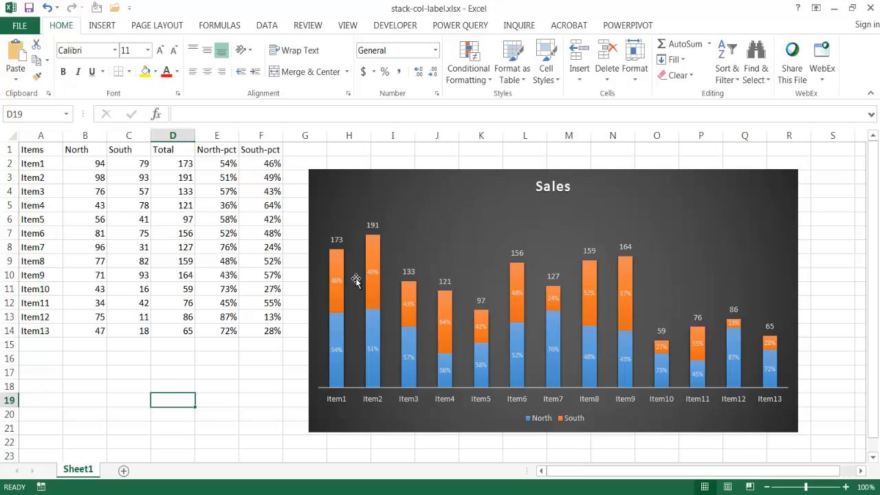
pyautogui.moveTo(337, 278)
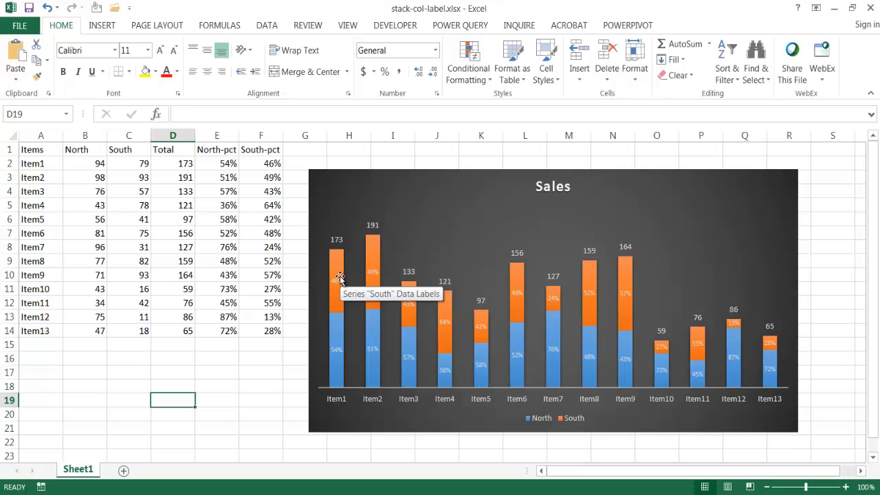
pyautogui.moveTo(340, 369)
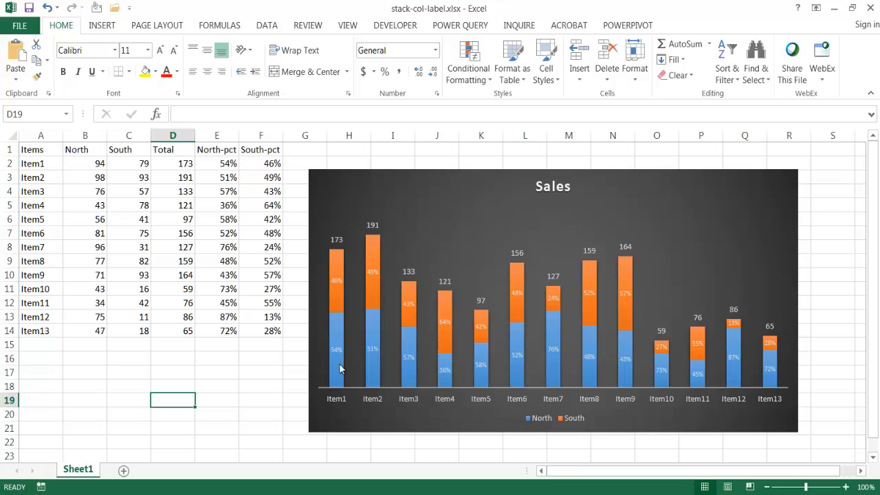
pyautogui.moveTo(335, 291)
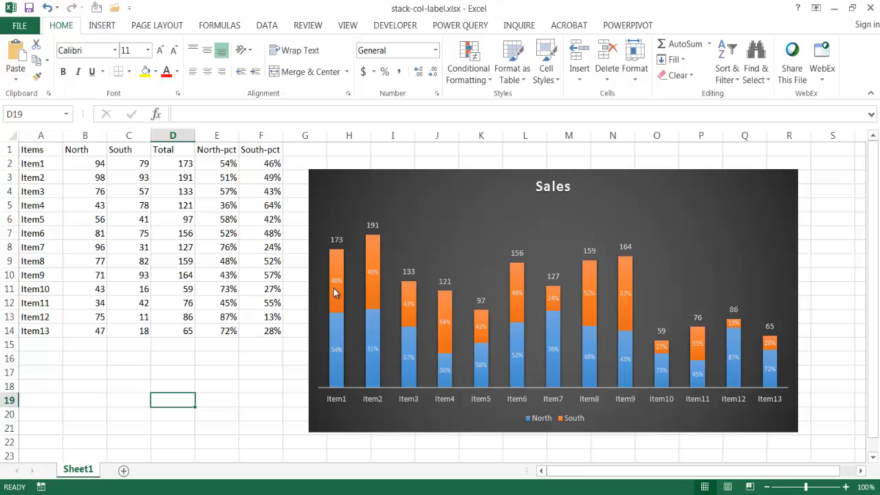
pyautogui.moveTo(335, 281)
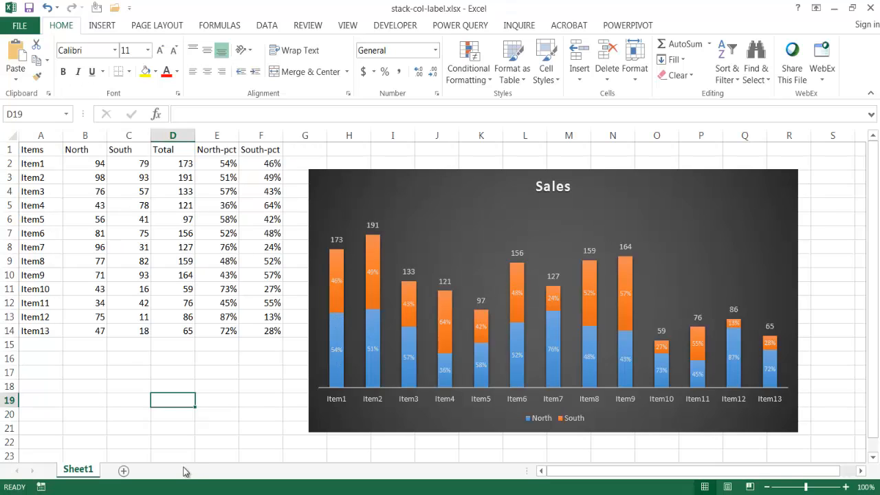
pyautogui.moveTo(86, 144)
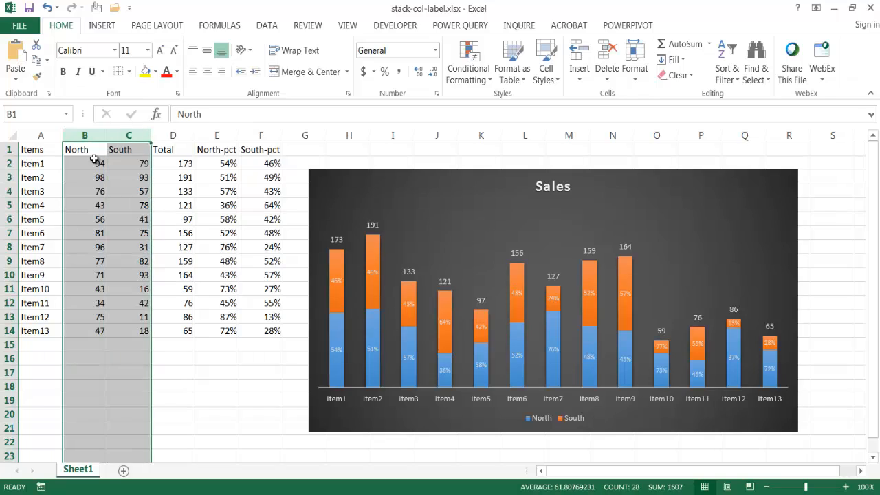
pyautogui.moveTo(140, 389)
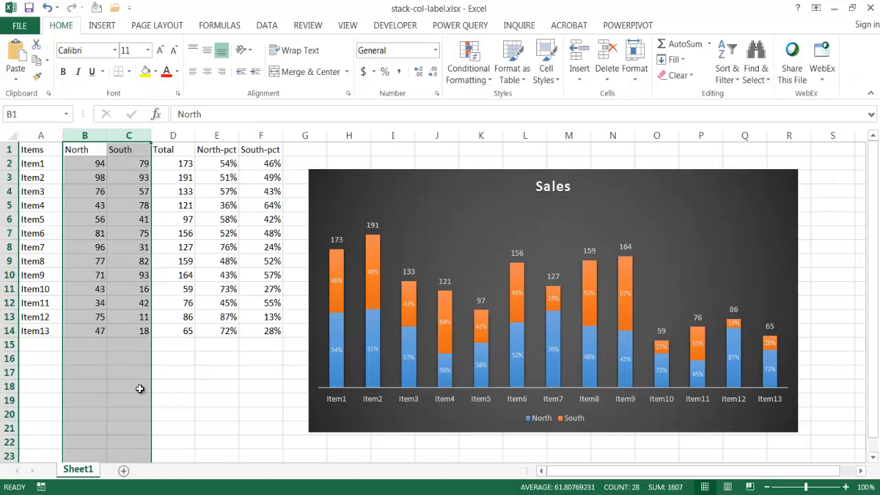
# Step: Review the North-pct and South-pct helper columns and the South percentage labels on the chart
pyautogui.click(173, 135)
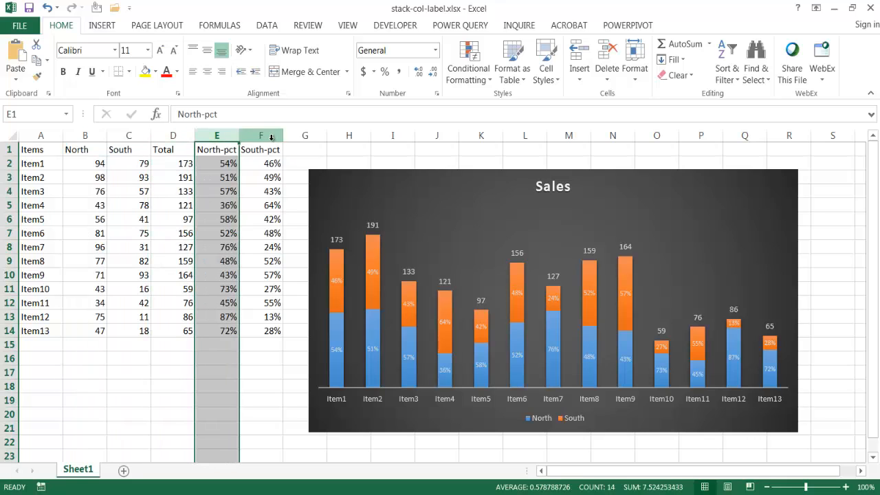
pyautogui.click(261, 148)
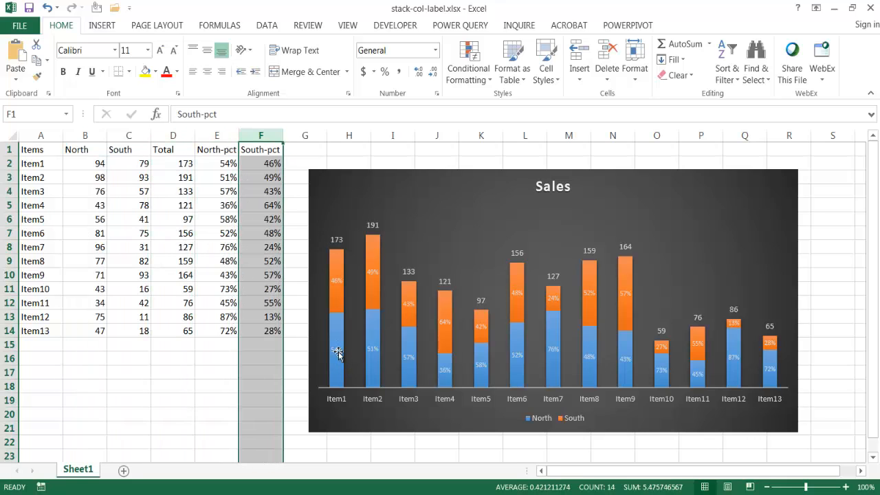
pyautogui.click(337, 351)
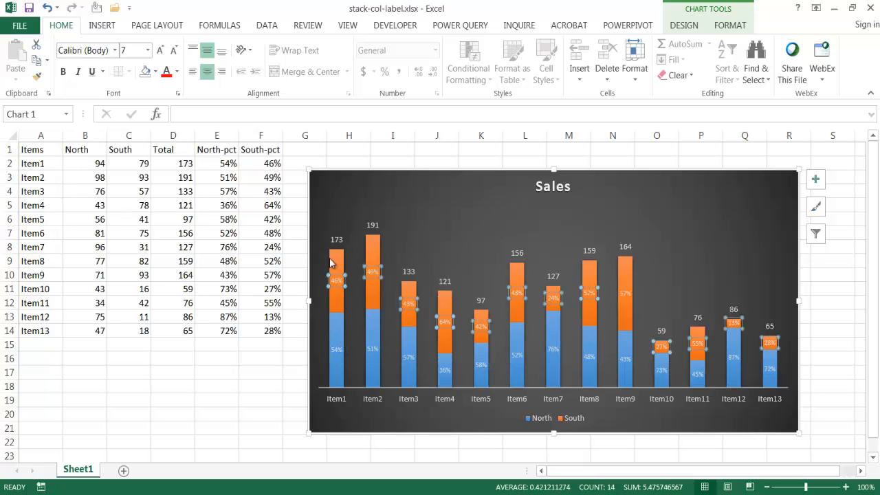
pyautogui.moveTo(343, 310)
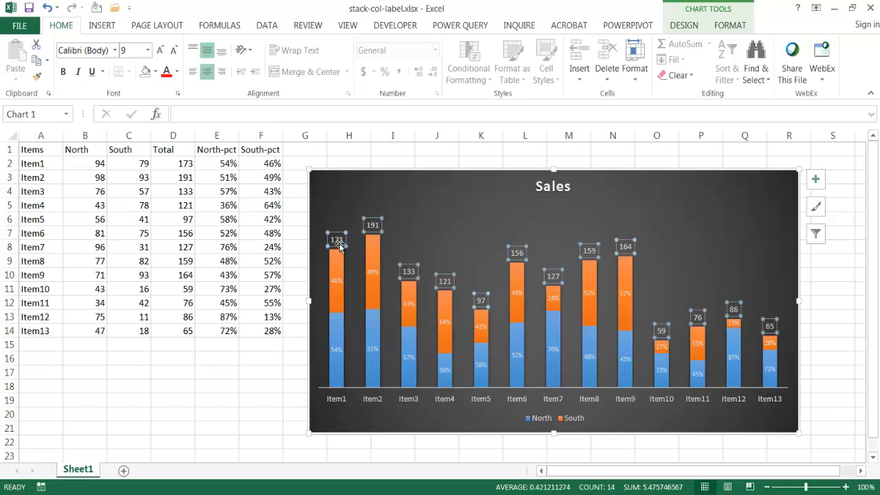
pyautogui.click(260, 414)
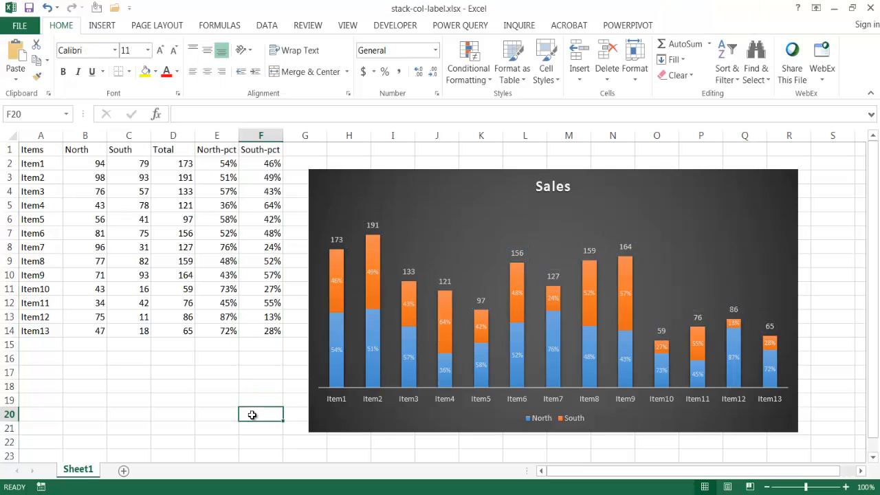
pyautogui.moveTo(342, 248)
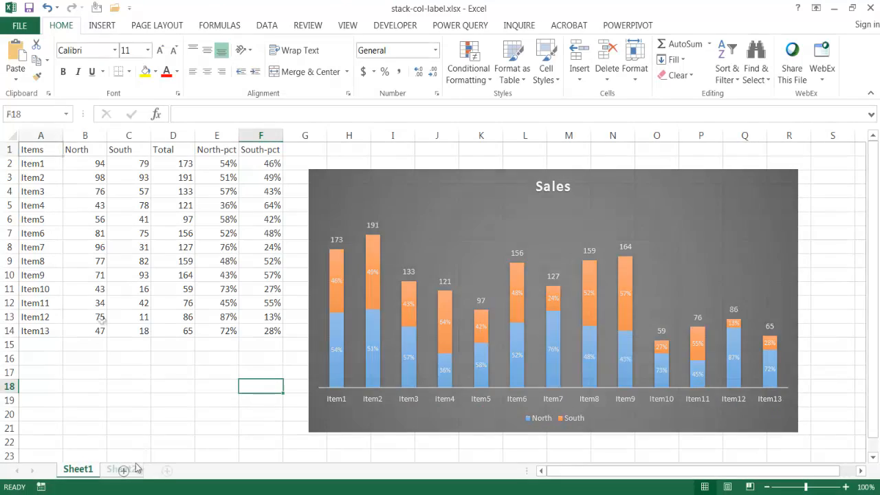
# Step: Add a new worksheet with an Items header in A1
pyautogui.click(120, 469)
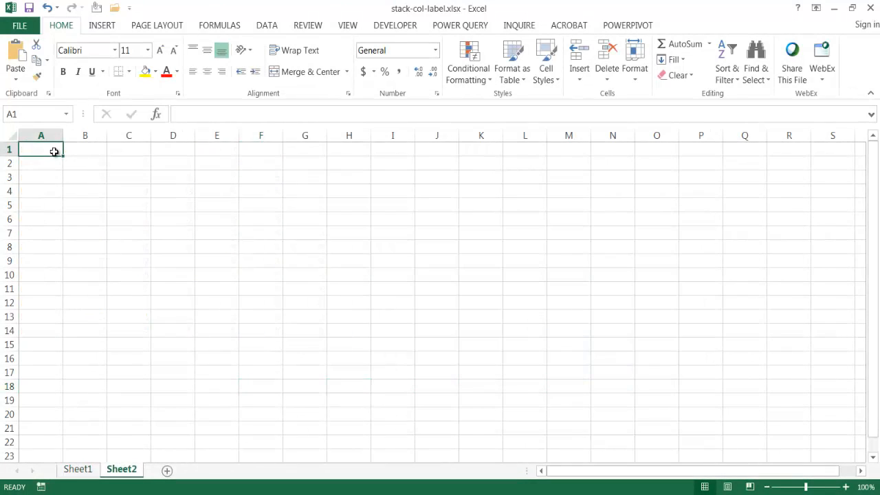
pyautogui.write('Items')
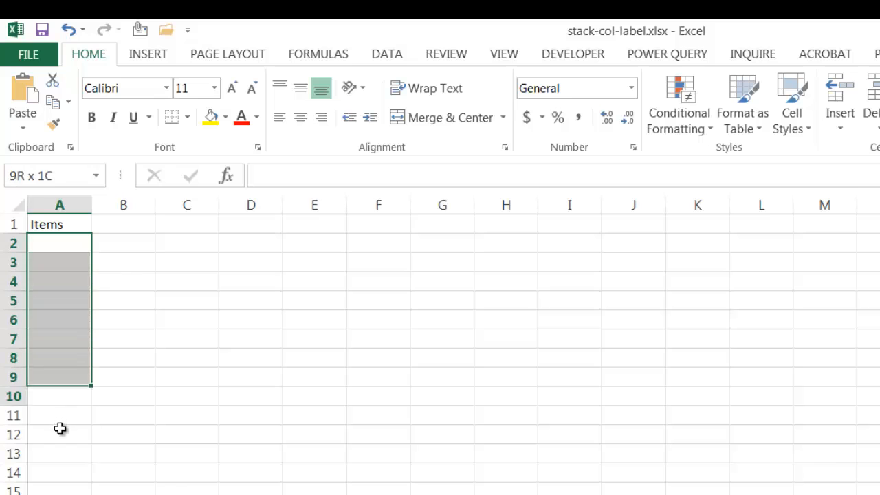
pyautogui.click(59, 242)
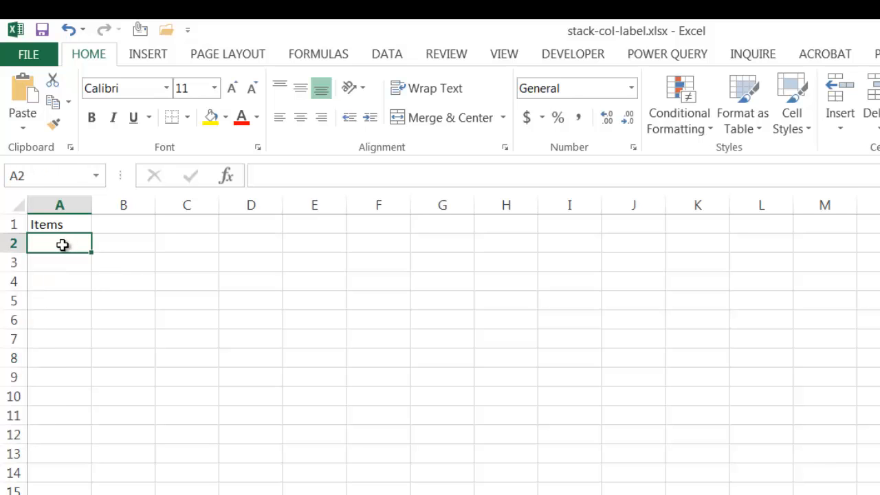
pyautogui.write('Items')
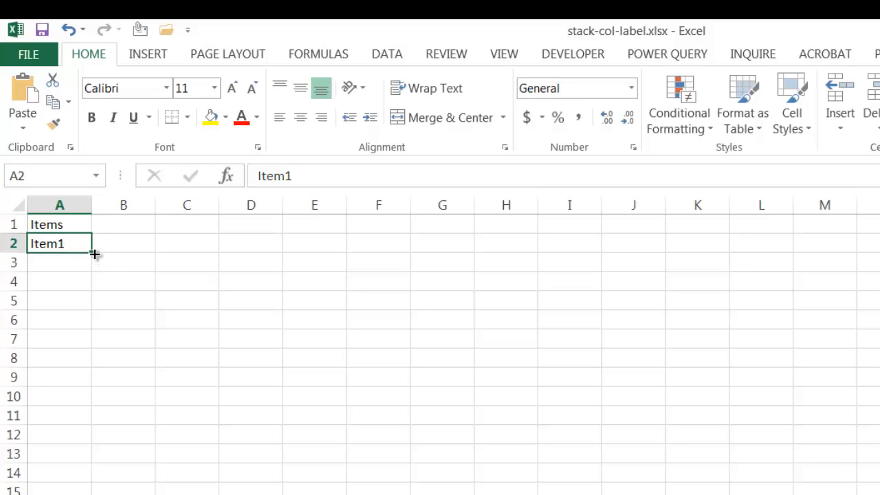
# Step: Fill Item1 through Item10 down column A below the header
pyautogui.moveTo(91, 253); pyautogui.dragTo(68, 435)
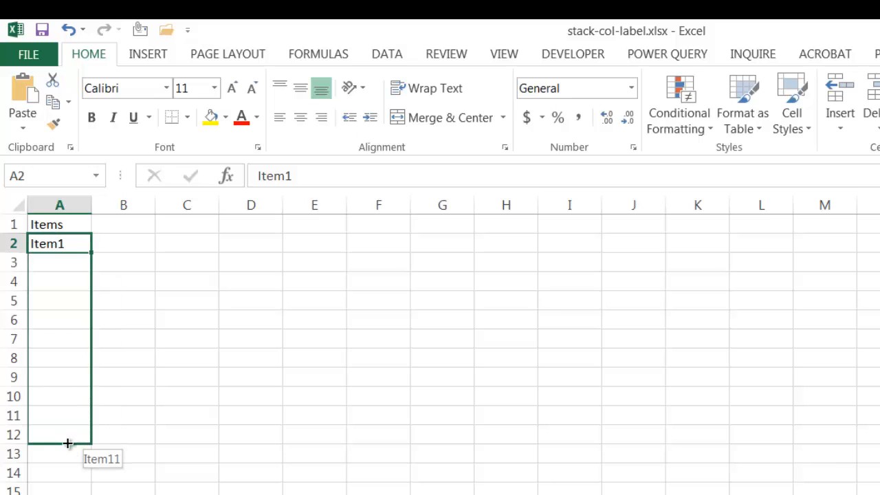
pyautogui.moveTo(66, 442); pyautogui.dragTo(60, 365)
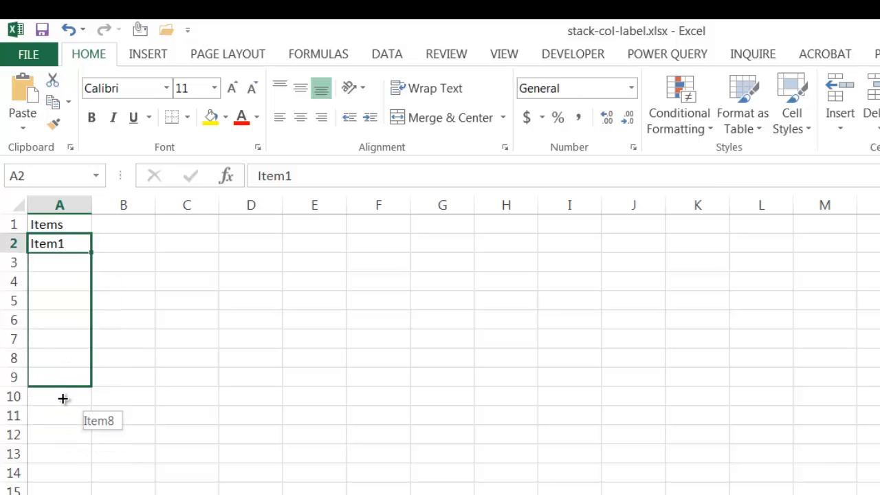
pyautogui.moveTo(64, 376); pyautogui.dragTo(63, 399)
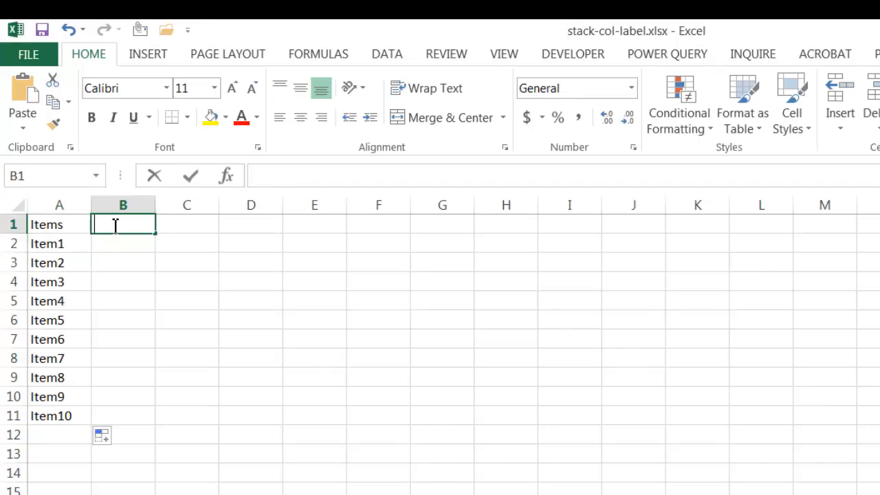
# Step: Head columns B and C North and South and fill B2:C11 with =RANDBETWEEN(10,100)
pyautogui.write('North')
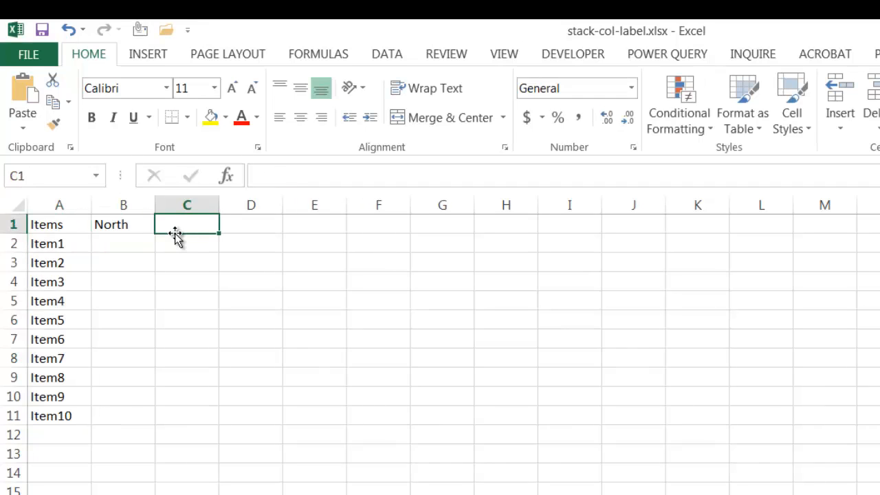
pyautogui.write('South')
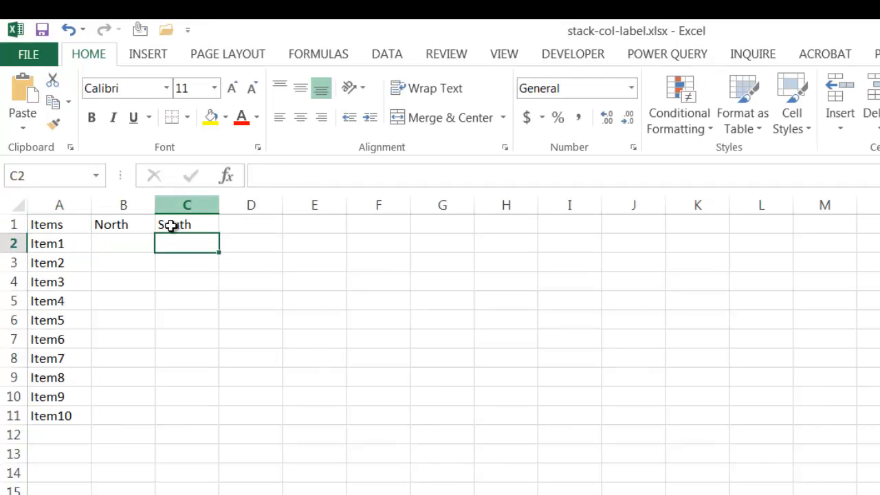
pyautogui.moveTo(124, 241); pyautogui.dragTo(187, 416)
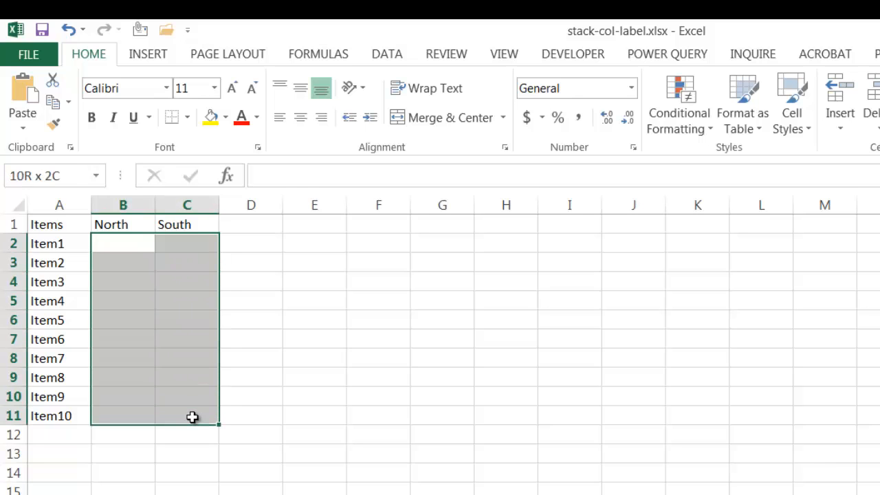
pyautogui.write('=ra')
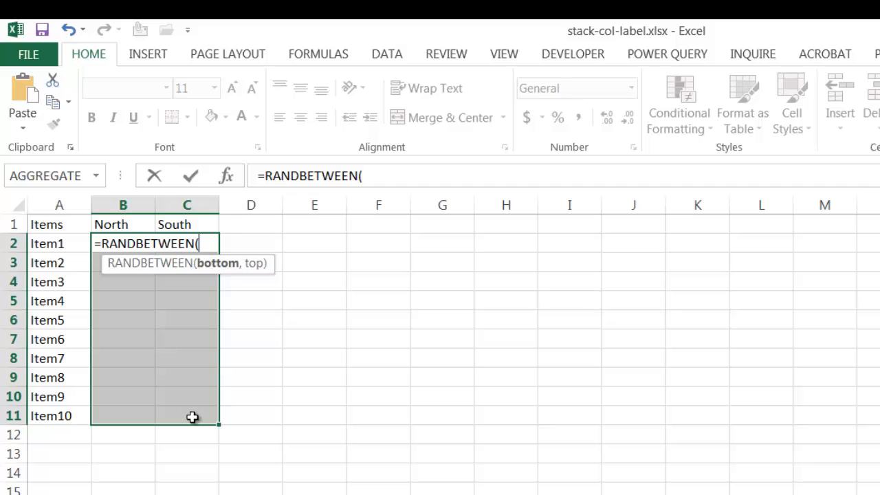
pyautogui.write('10,100')
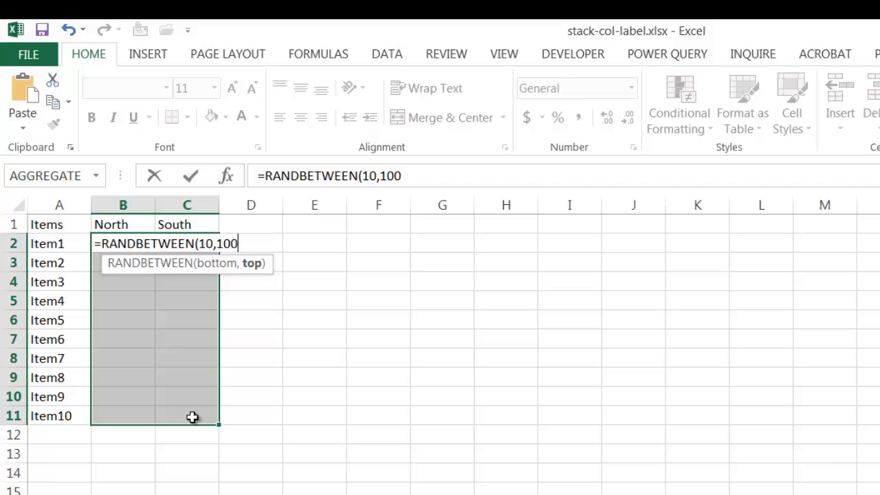
pyautogui.moveTo(151, 296)
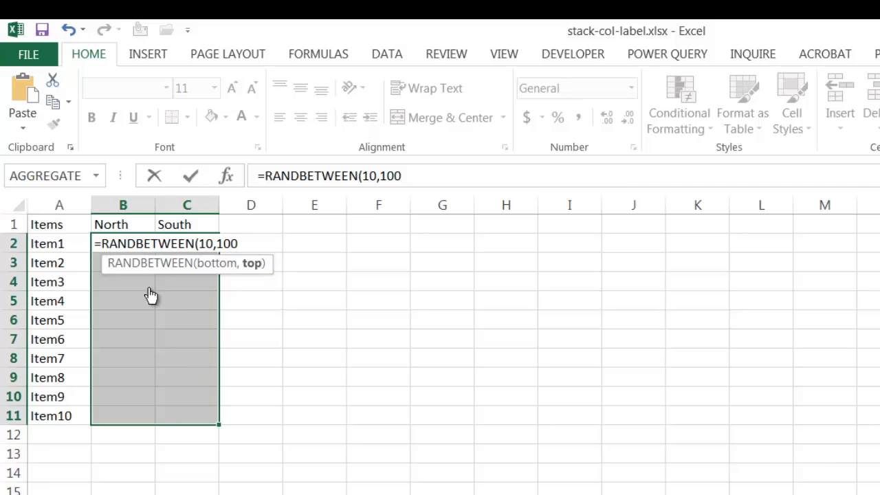
pyautogui.moveTo(195, 414)
pyautogui.write(')')
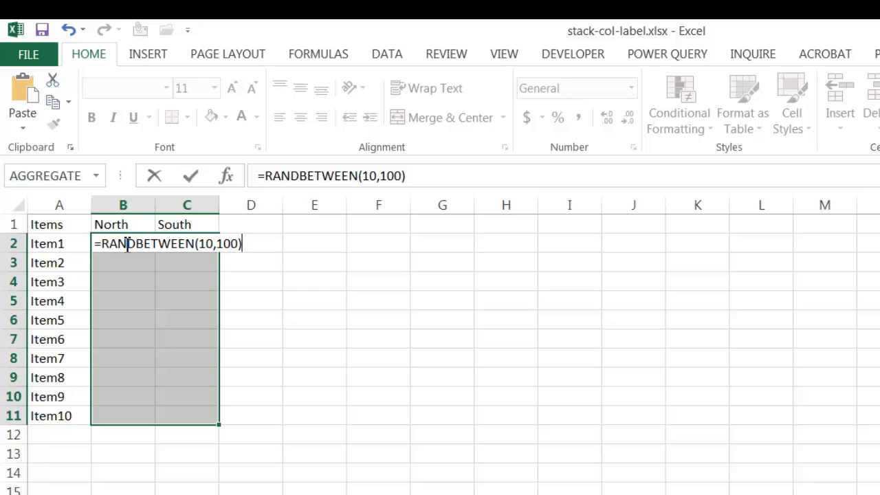
pyautogui.moveTo(162, 242)
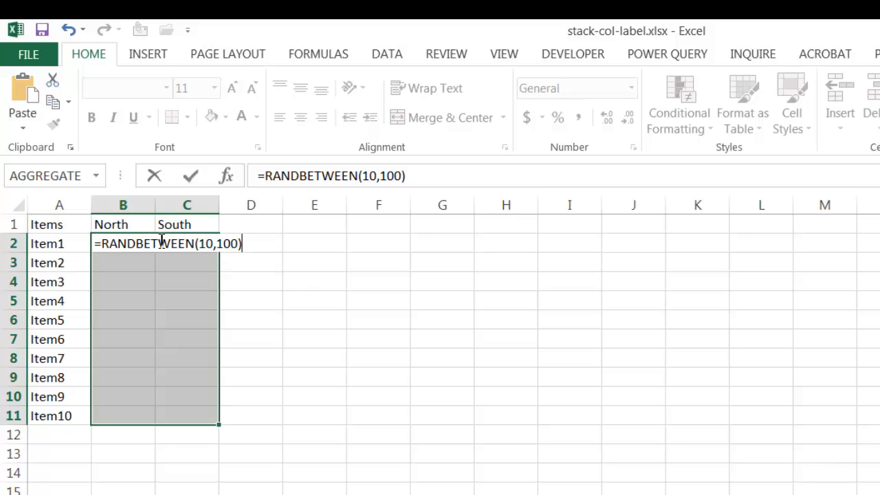
pyautogui.press('ctrl+enter')
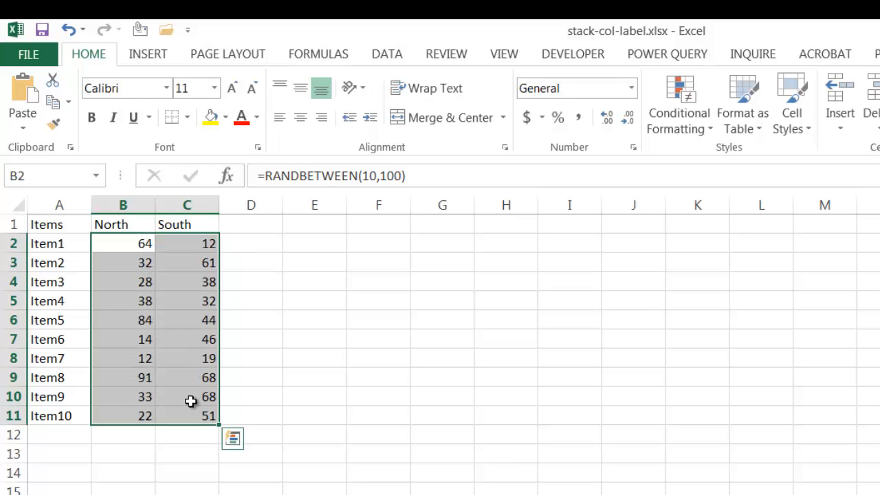
pyautogui.click(313, 357)
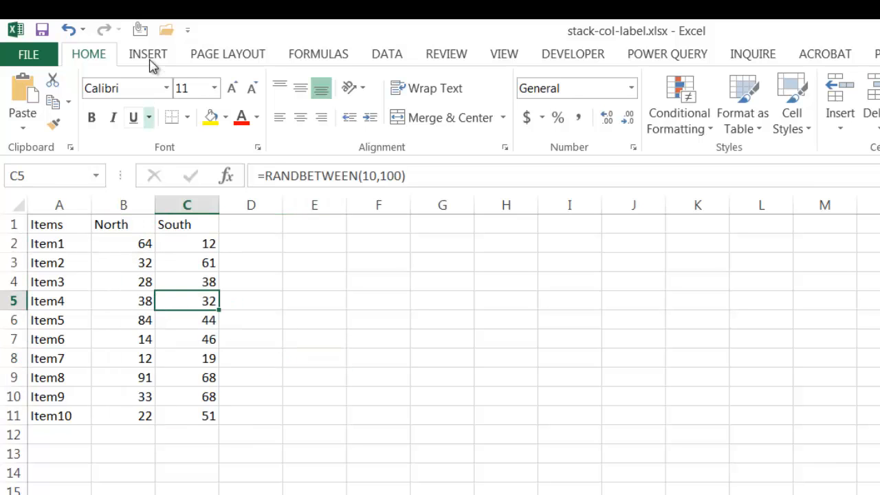
# Step: Insert a 2-D stacked column chart of the North and South data
pyautogui.click(148, 53)
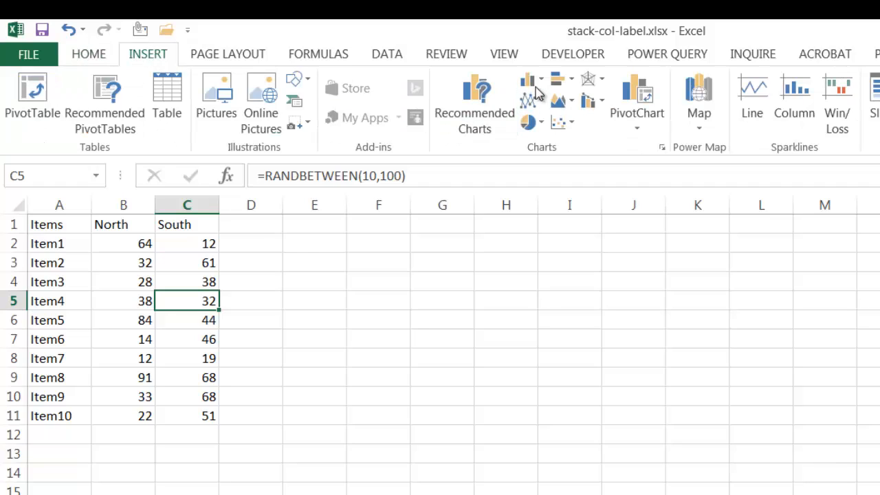
pyautogui.click(528, 77)
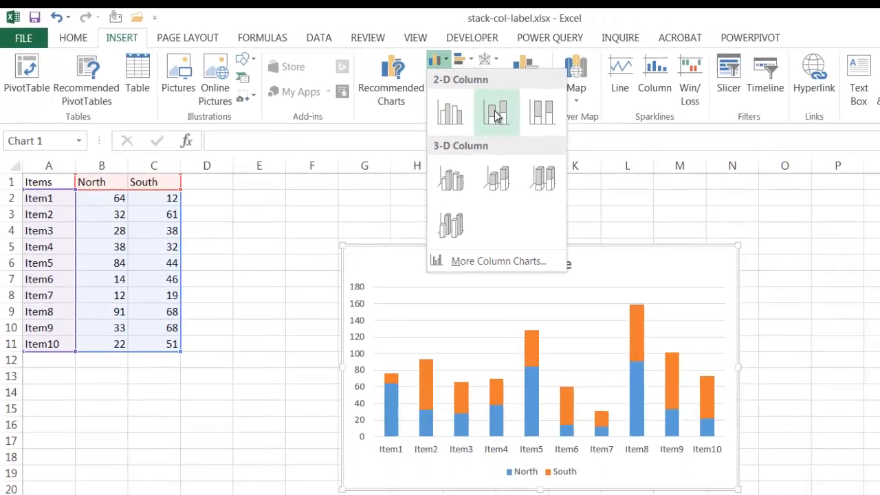
pyautogui.click(497, 111)
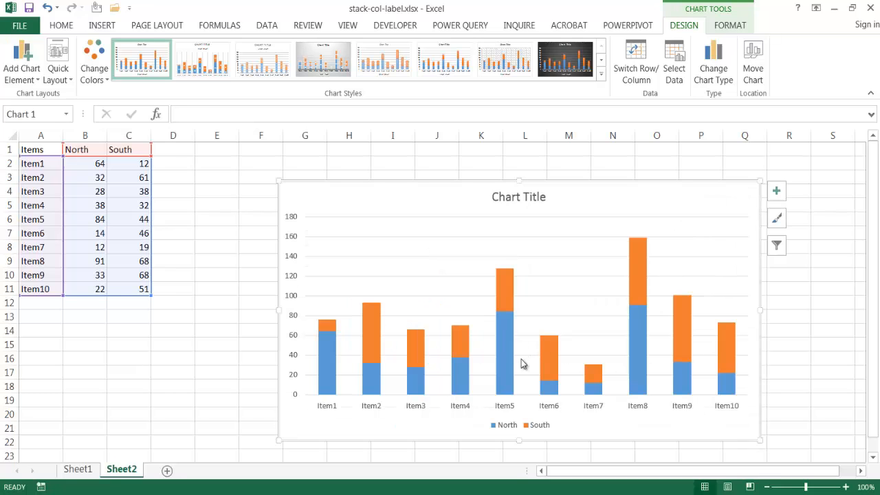
pyautogui.moveTo(446, 284)
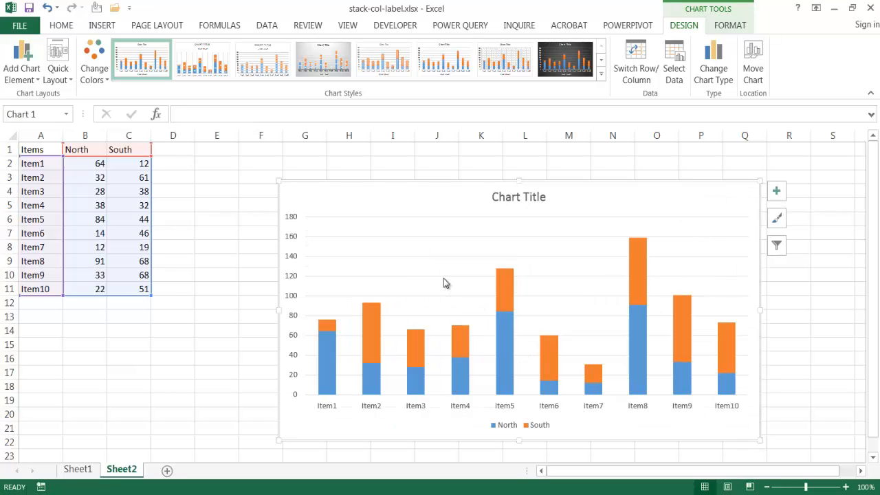
pyautogui.moveTo(467, 248)
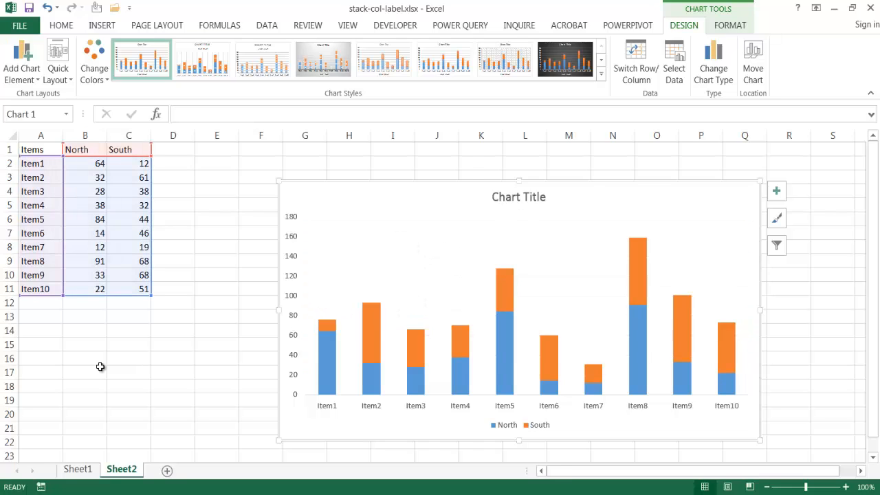
pyautogui.moveTo(324, 319)
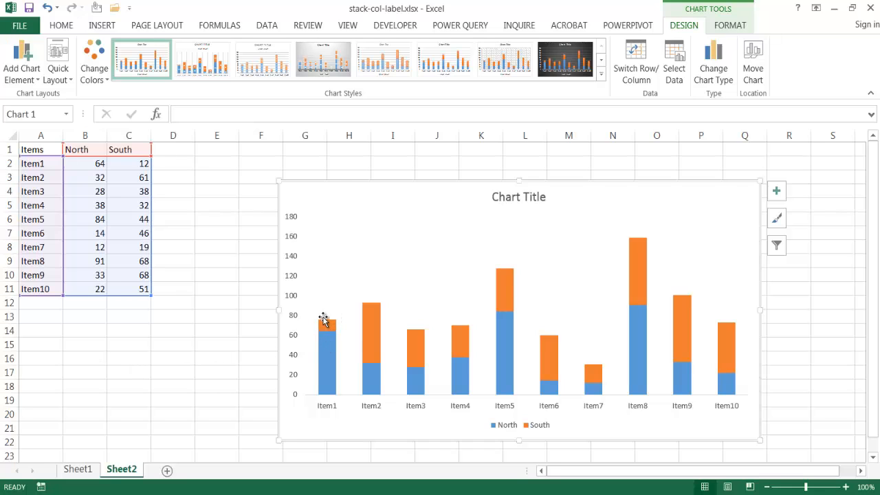
pyautogui.moveTo(328, 319)
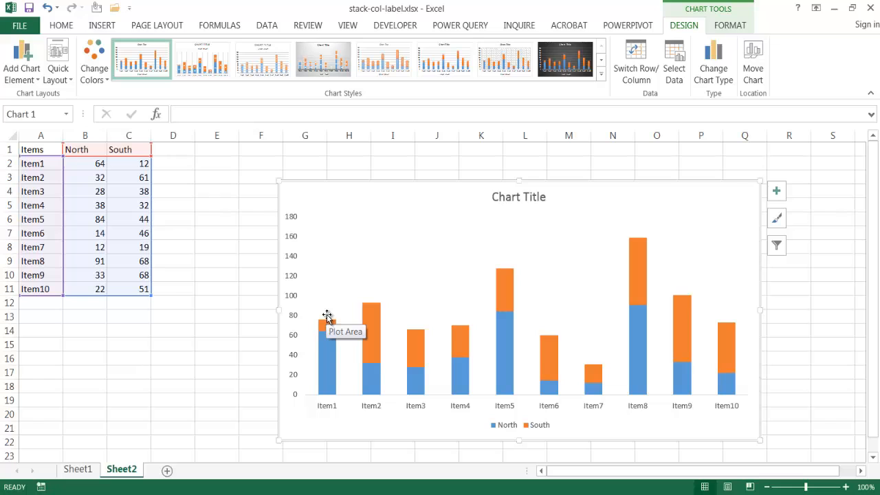
pyautogui.moveTo(173, 148)
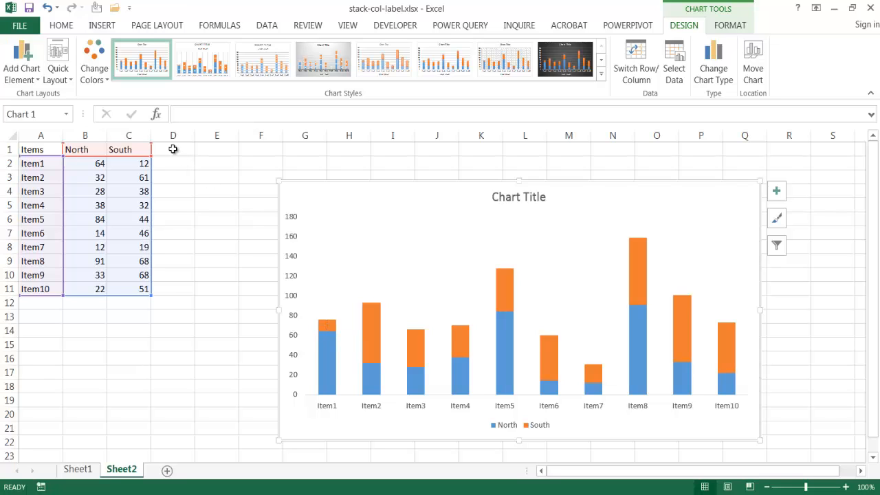
# Step: Head column D Total and enter =SUM(B2,C2) for Item1
pyautogui.write('tota')
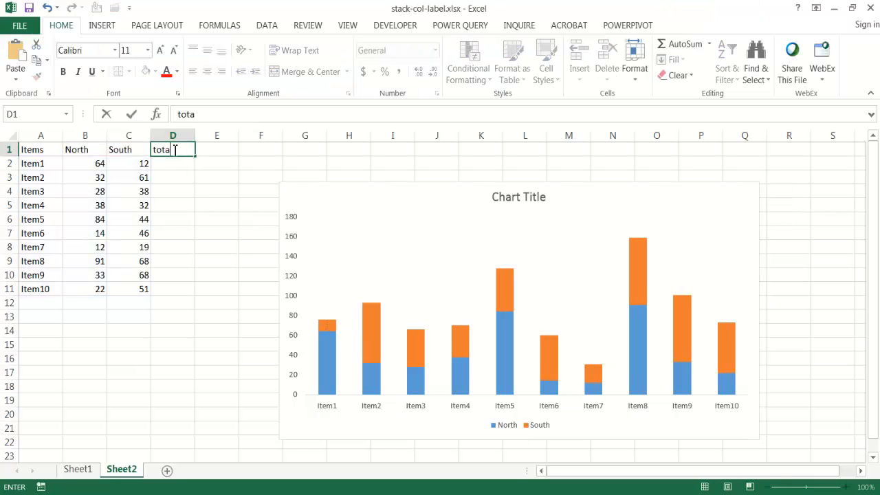
pyautogui.write('Total')
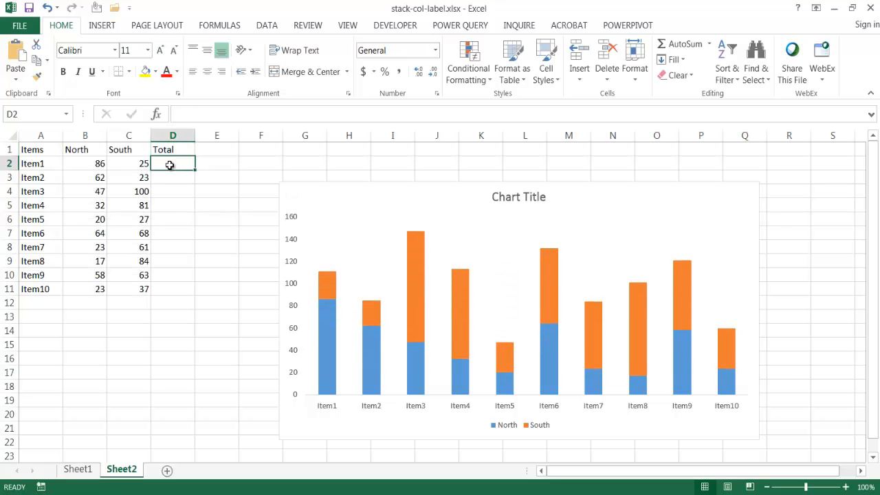
pyautogui.write('=SUM(')
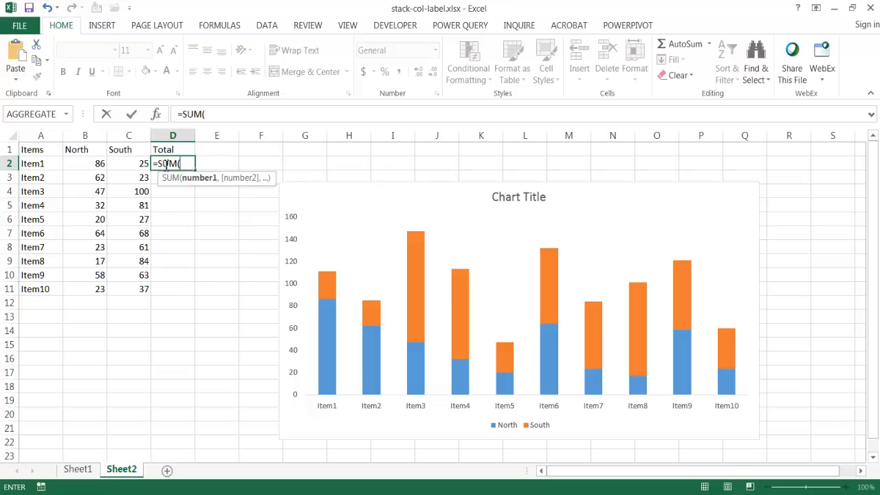
pyautogui.click(85, 163)
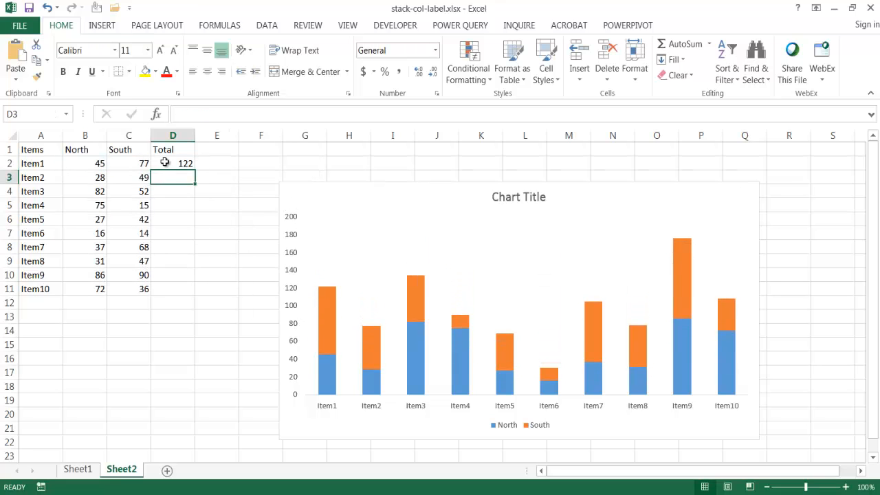
# Step: Fill the total formula down to Item10 and select D1:D11
pyautogui.click(173, 162)
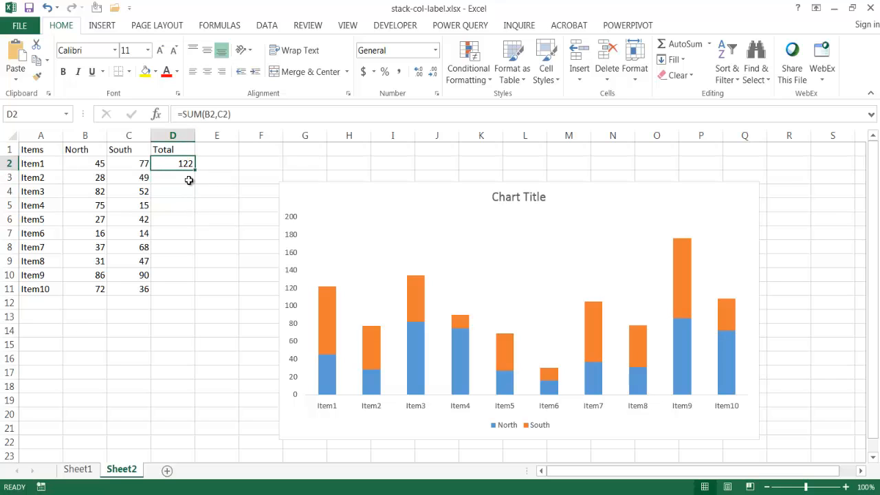
pyautogui.moveTo(192, 171); pyautogui.dragTo(192, 295)
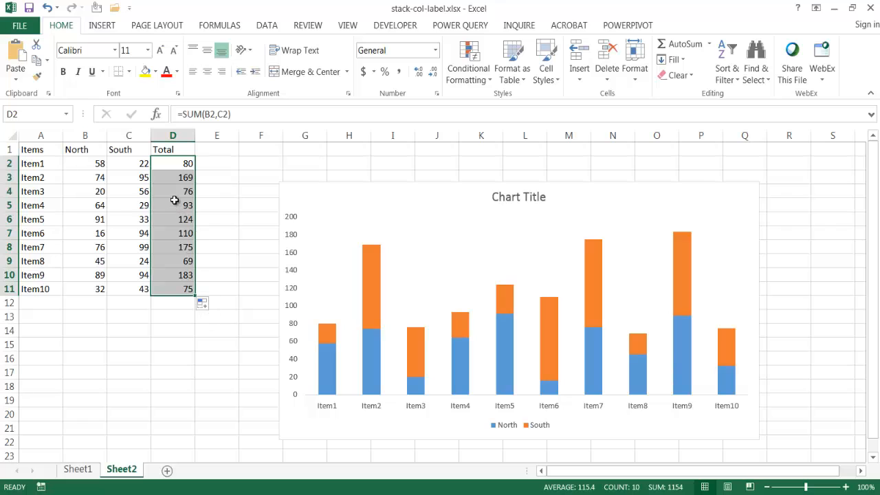
pyautogui.moveTo(173, 162); pyautogui.dragTo(174, 288)
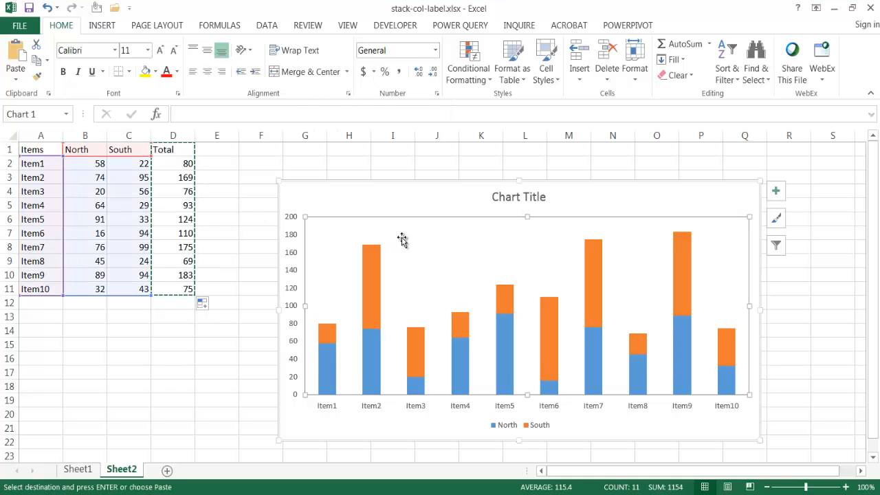
# Step: Paste the Total column into the chart as a third series and confirm it in Select Data
pyautogui.press('ctrl+v')
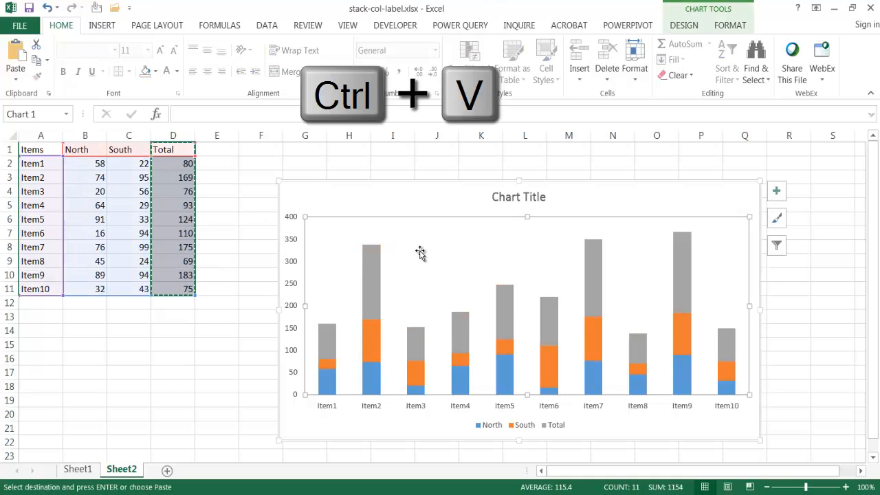
pyautogui.press('ctrl+v')
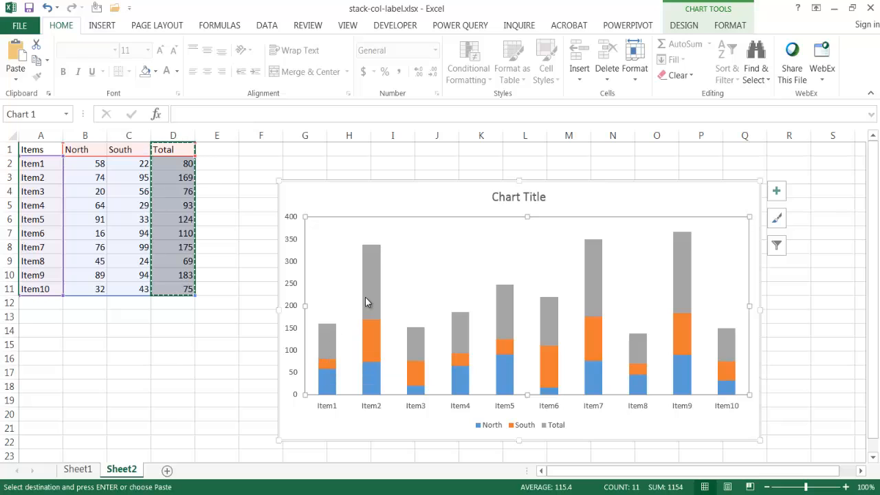
pyautogui.moveTo(338, 305)
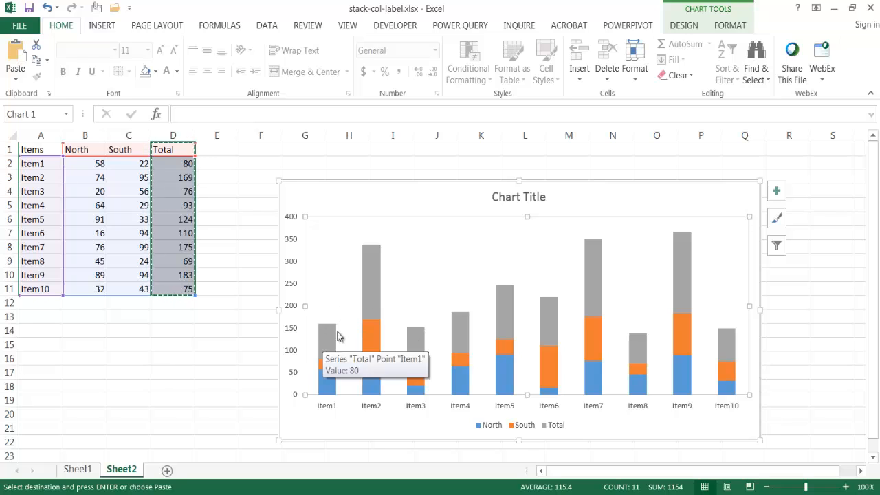
pyautogui.moveTo(660, 80)
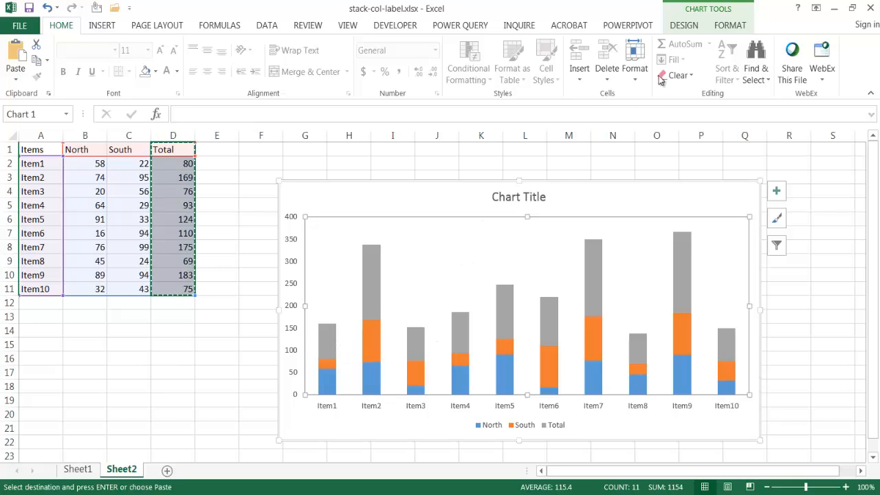
pyautogui.click(683, 25)
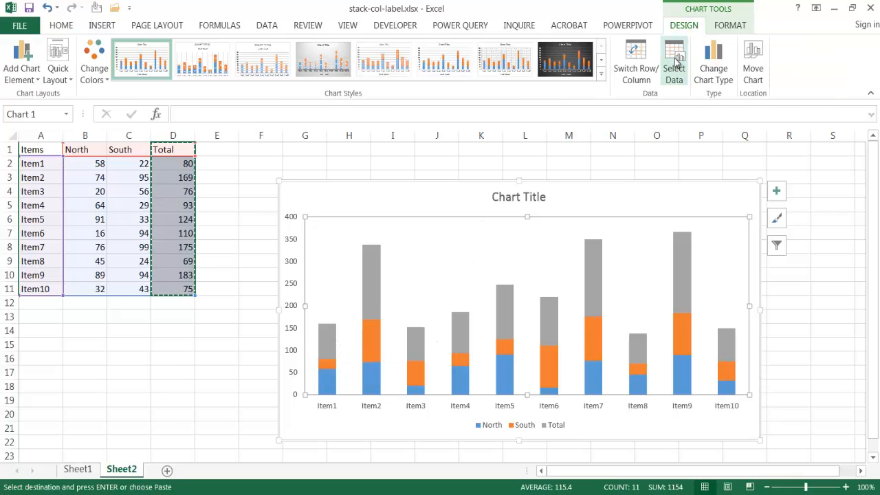
pyautogui.click(674, 58)
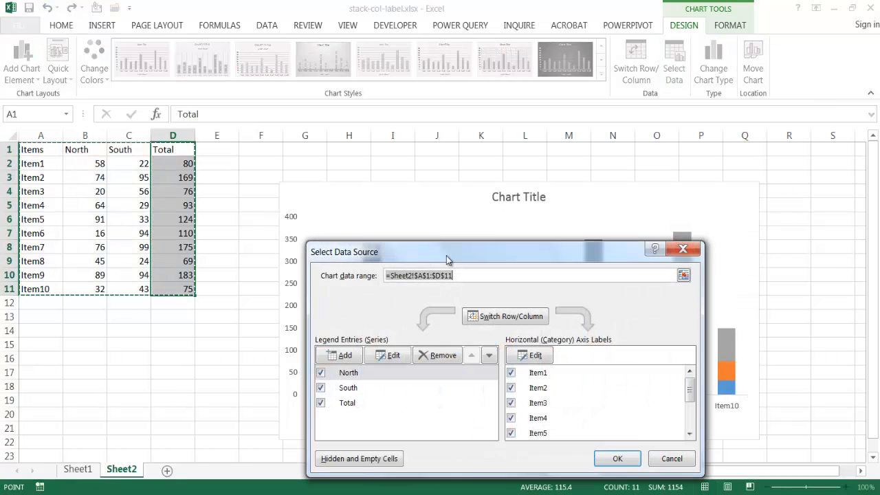
pyautogui.moveTo(431, 414)
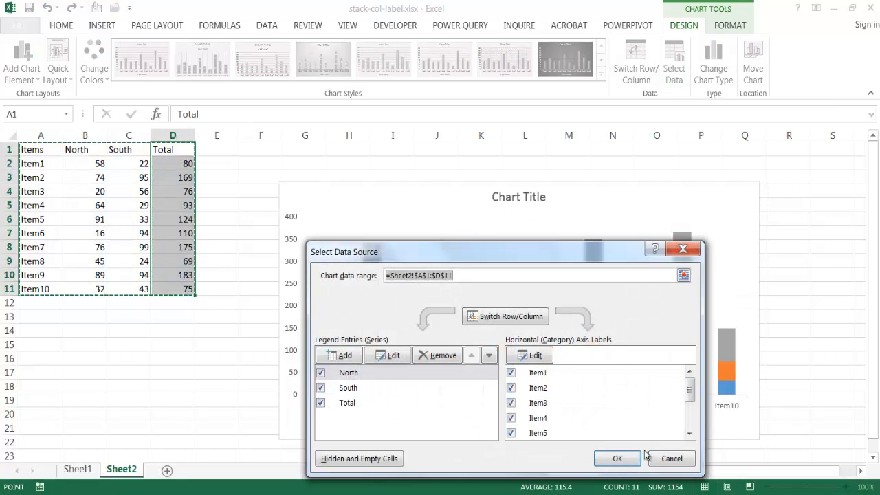
pyautogui.click(616, 459)
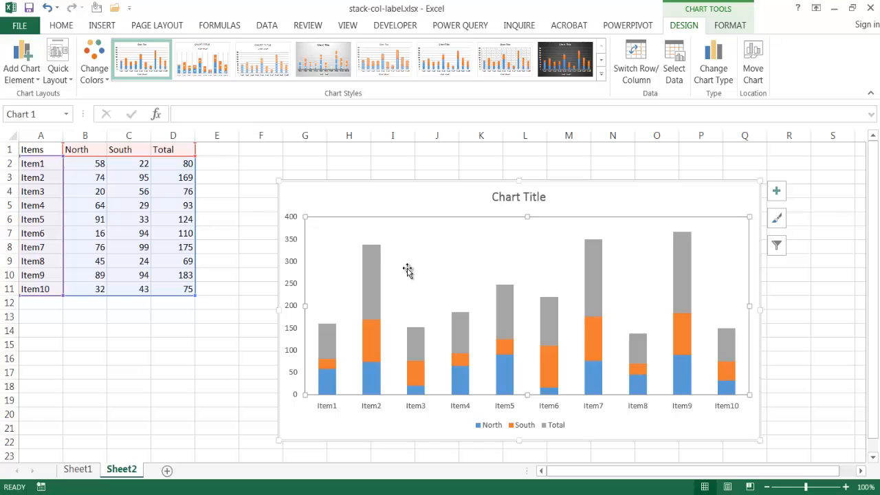
# Step: Add data labels showing each item's total on the grey Total series
pyautogui.click(327, 346)
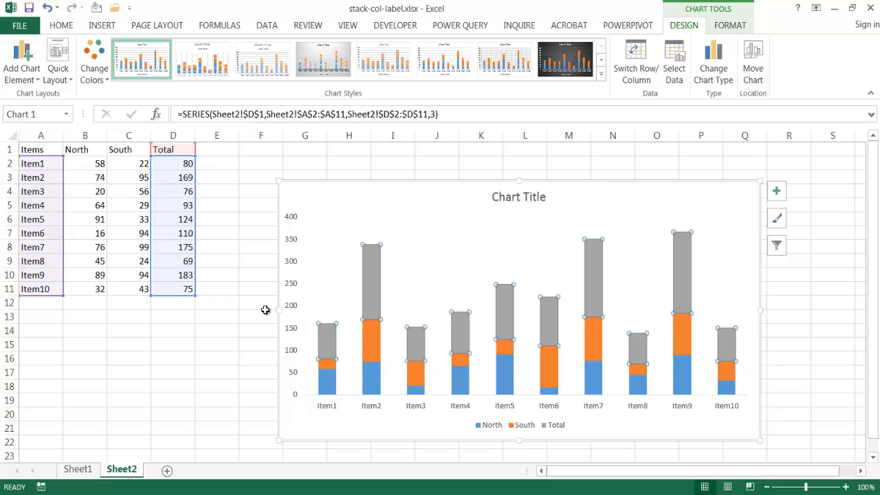
pyautogui.moveTo(327, 343)
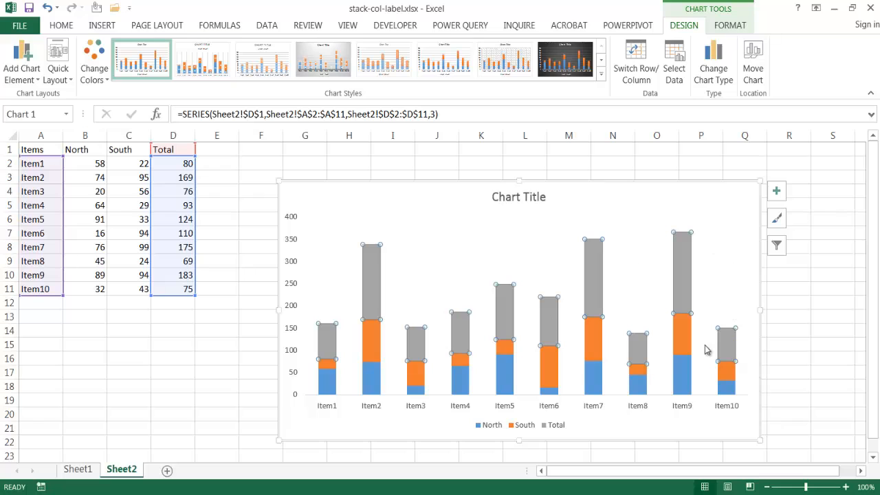
pyautogui.rightClick(371, 323)
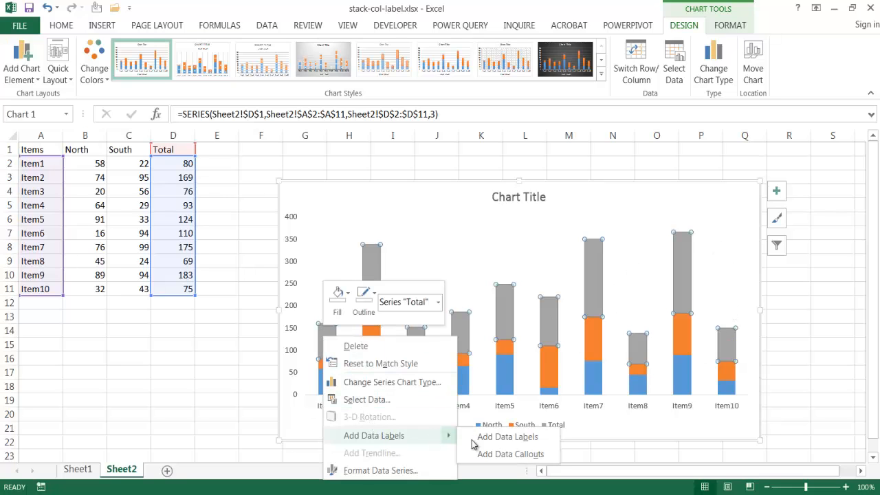
pyautogui.click(507, 437)
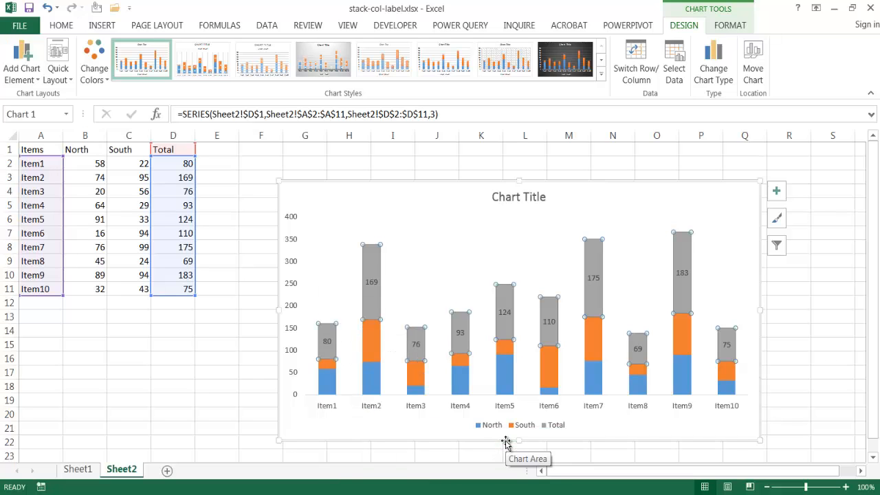
pyautogui.moveTo(326, 342)
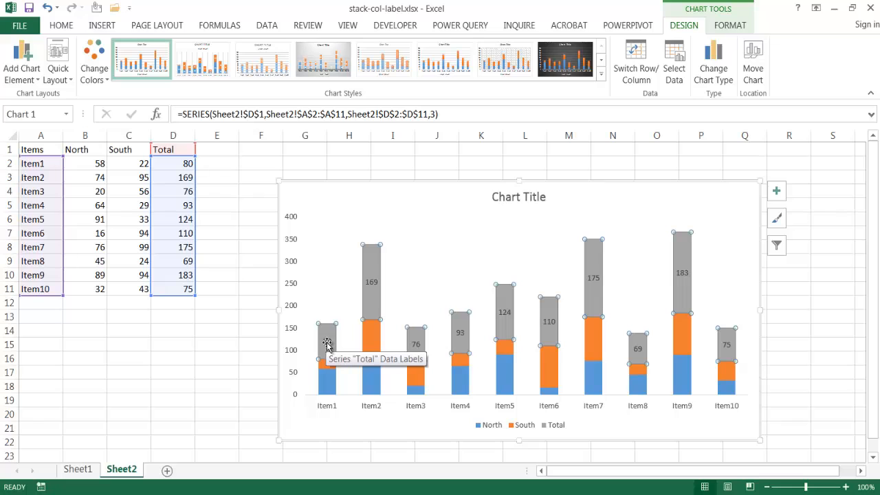
# Step: Set the Total data labels' position to Inside Base
pyautogui.click(327, 344)
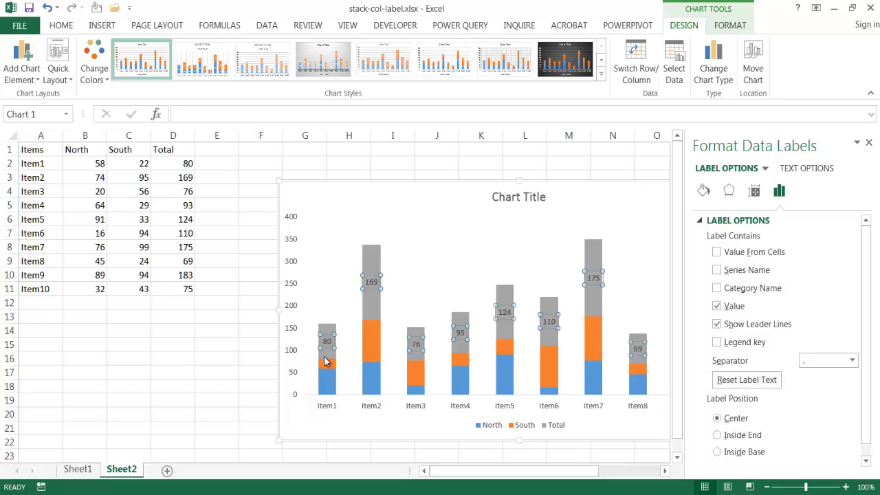
pyautogui.moveTo(328, 360)
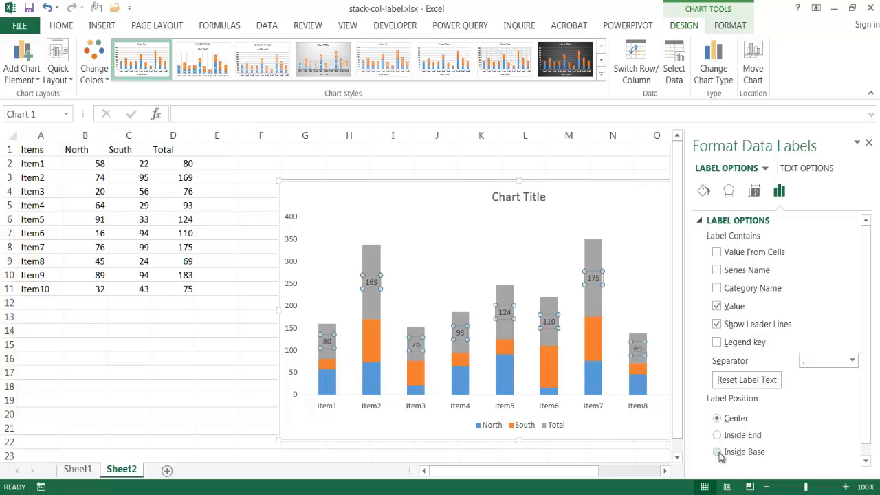
pyautogui.click(717, 450)
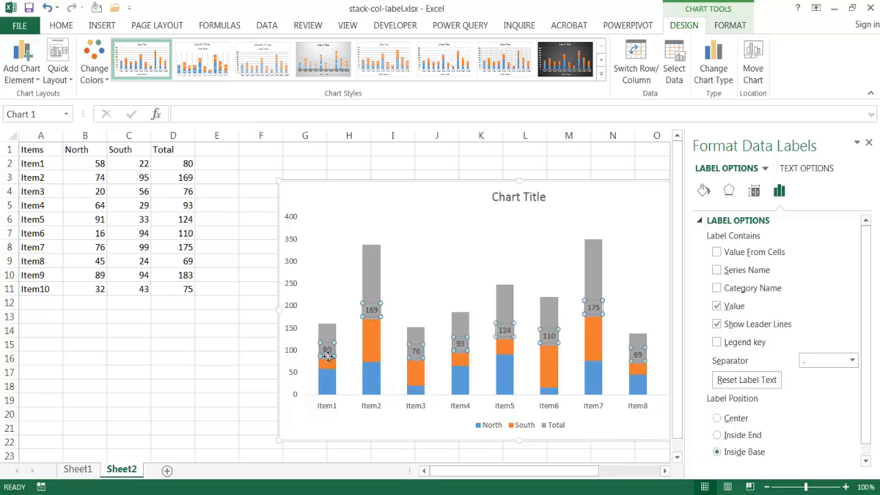
pyautogui.moveTo(327, 355)
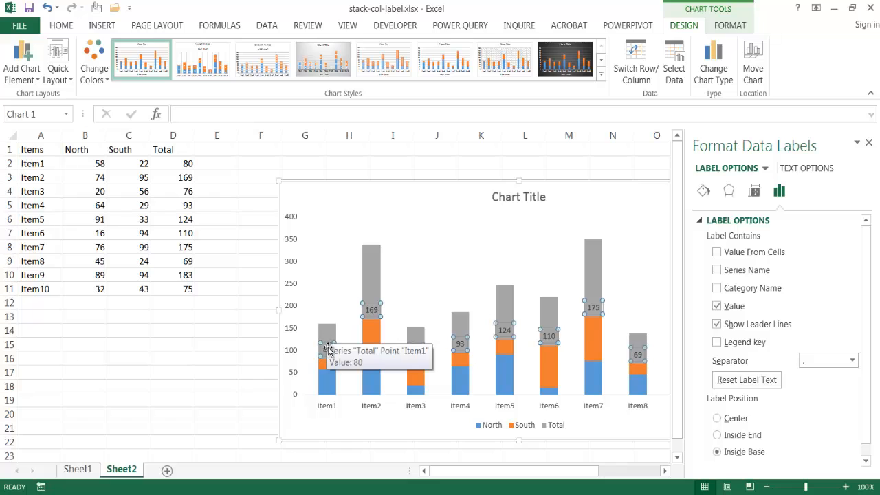
pyautogui.moveTo(583, 298)
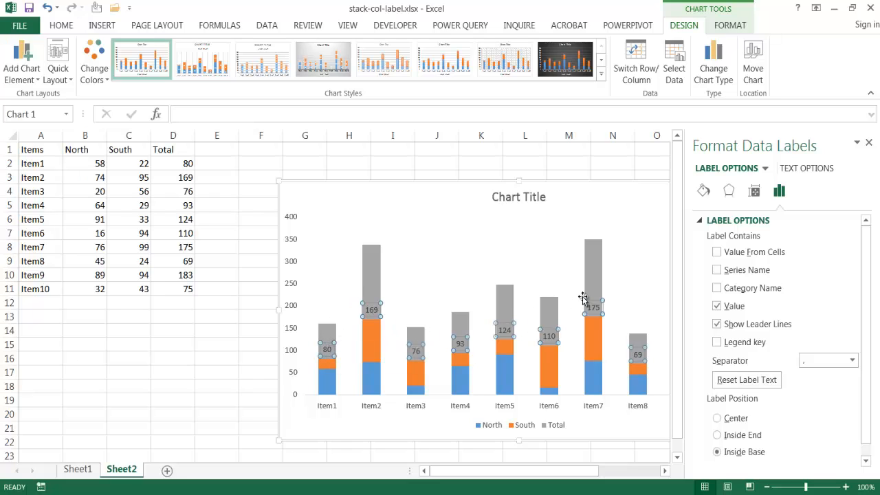
pyautogui.moveTo(376, 273)
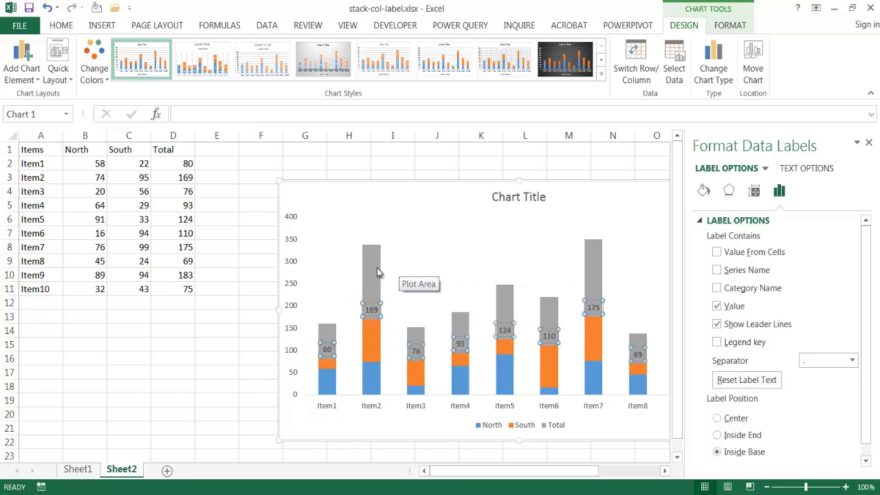
pyautogui.moveTo(341, 327)
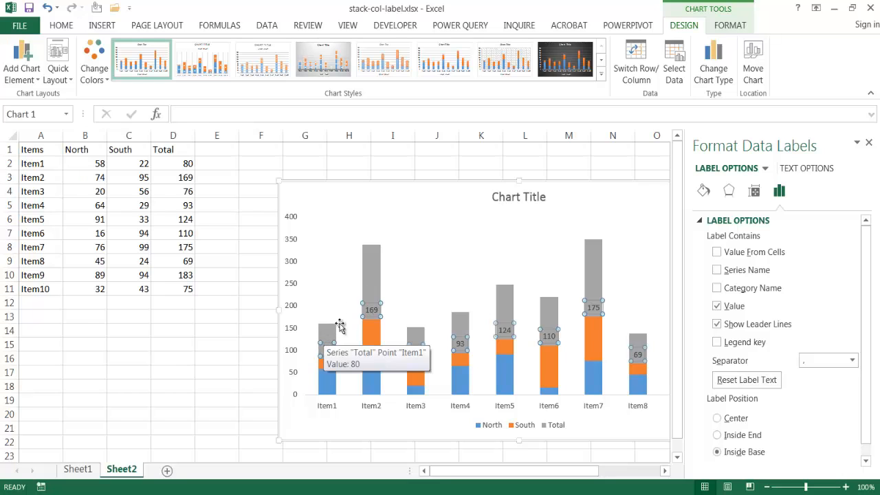
pyautogui.moveTo(374, 285)
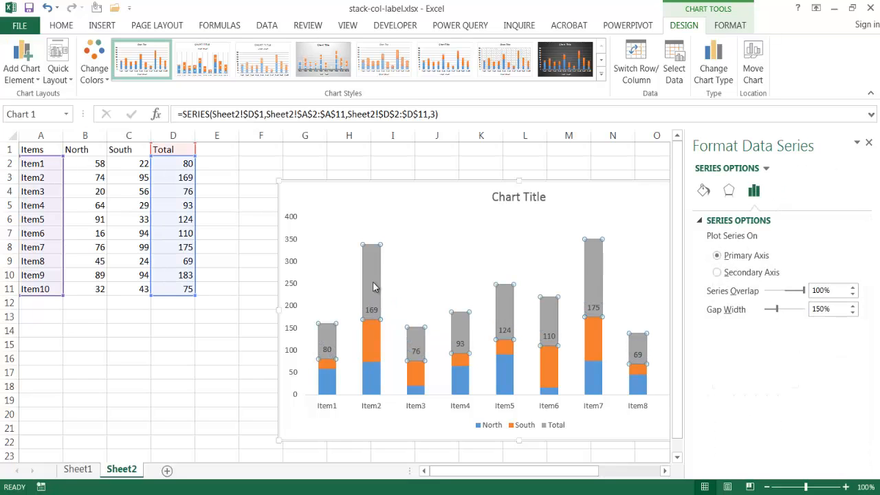
pyautogui.moveTo(368, 264)
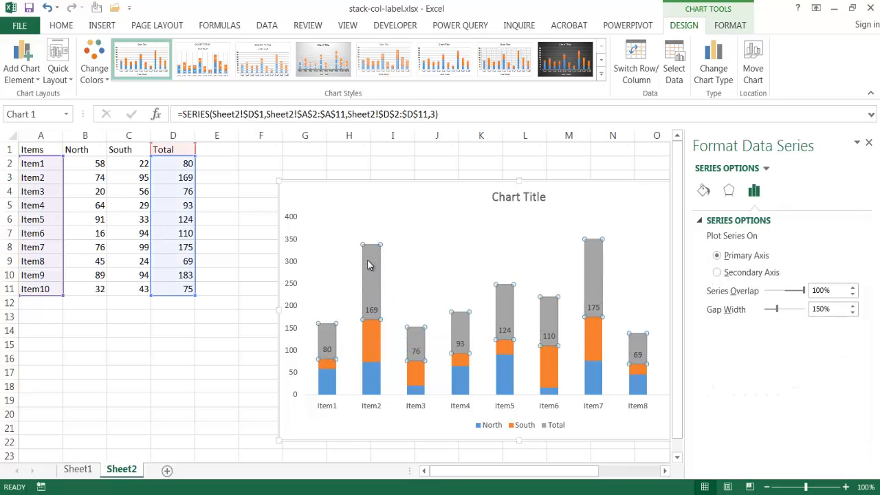
pyautogui.moveTo(373, 276)
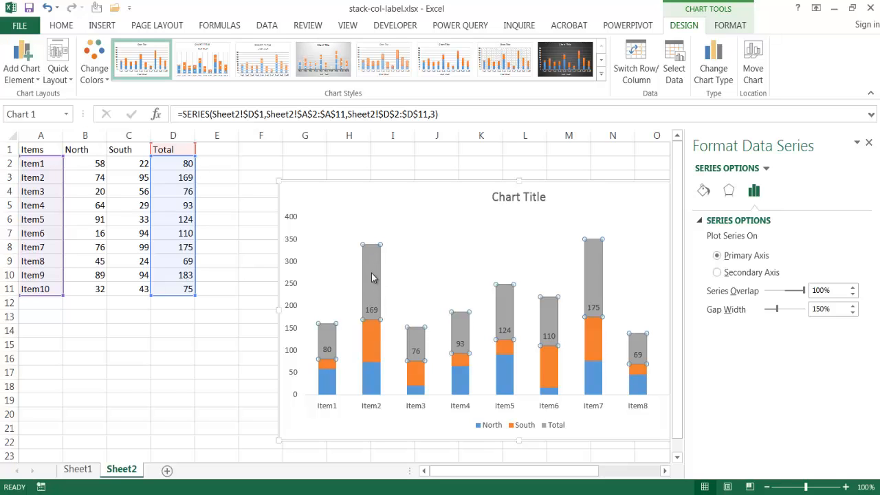
pyautogui.moveTo(791, 168)
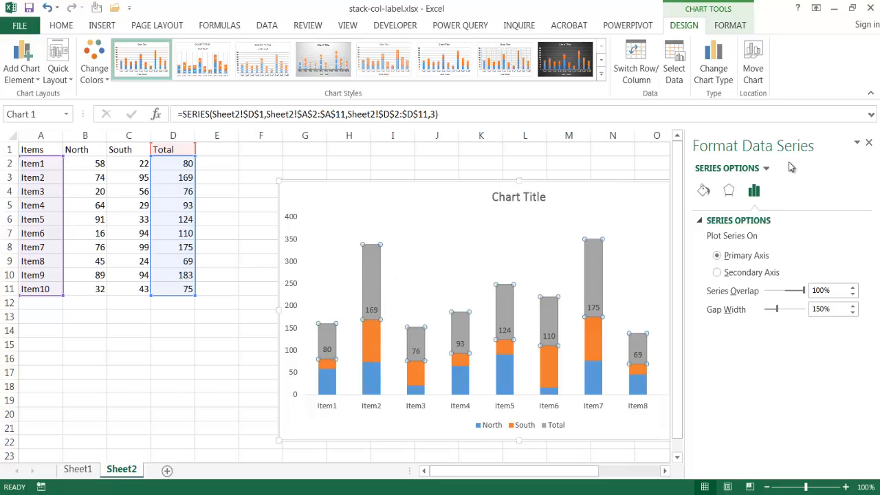
pyautogui.moveTo(704, 189)
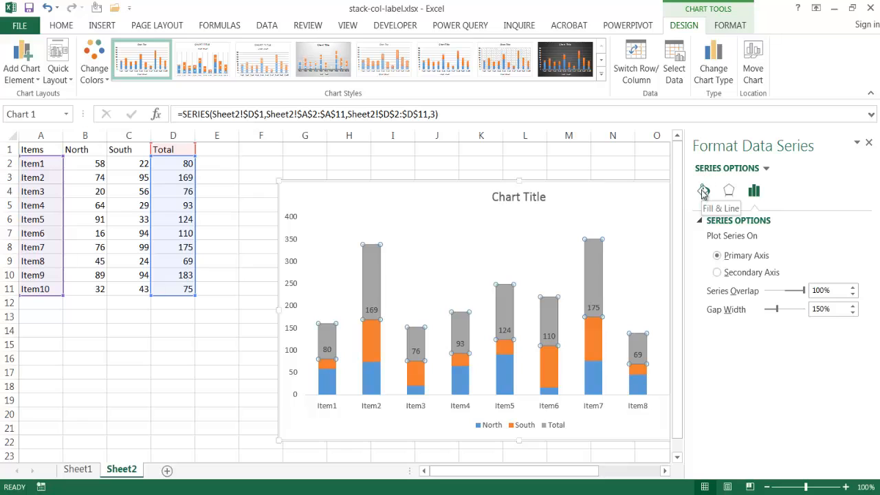
# Step: Give the Total series no fill so its values float above each North/South stack
pyautogui.click(703, 191)
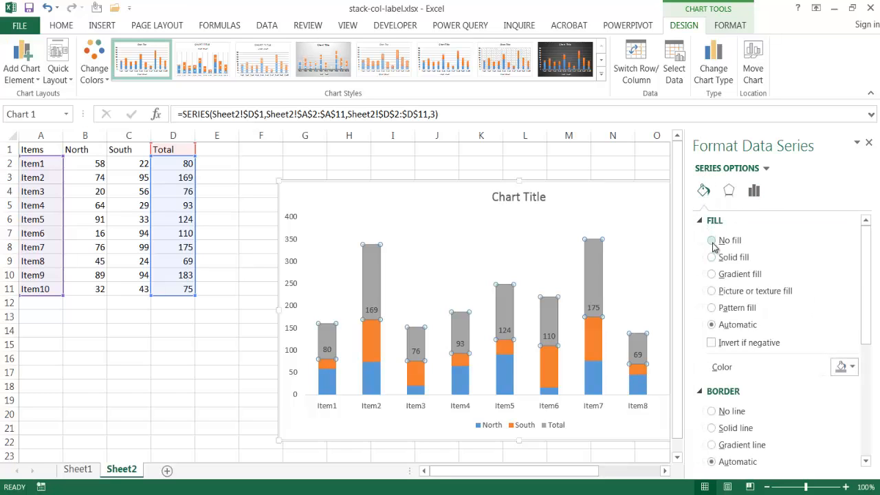
pyautogui.click(712, 239)
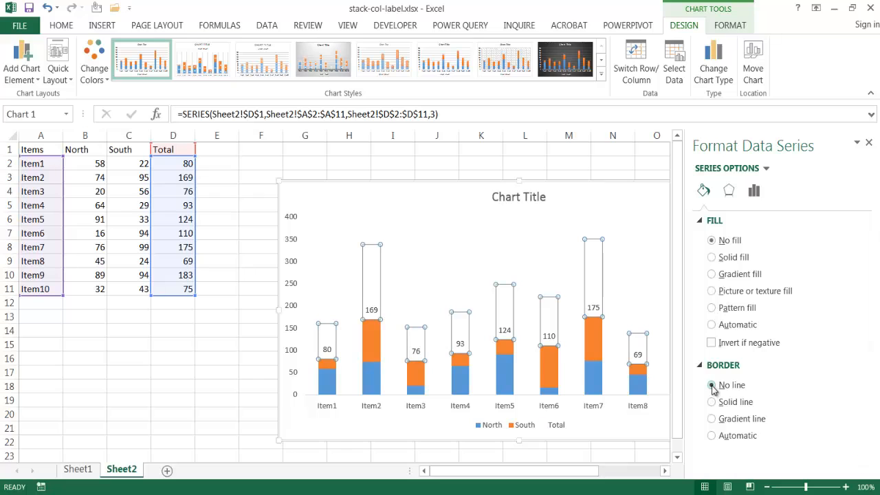
pyautogui.moveTo(433, 250)
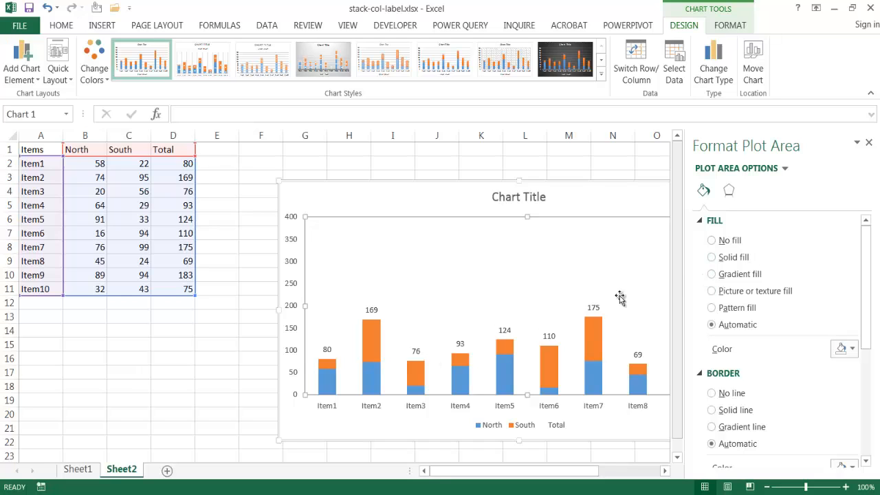
pyautogui.moveTo(327, 360)
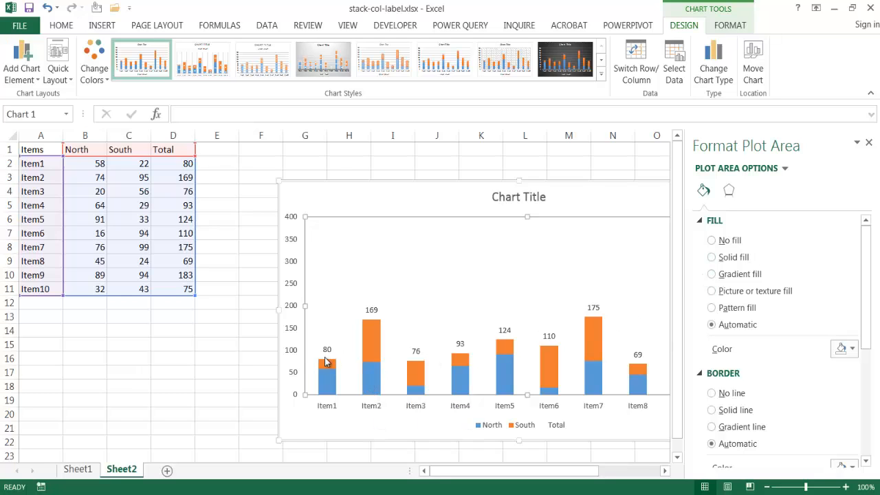
pyautogui.moveTo(374, 355)
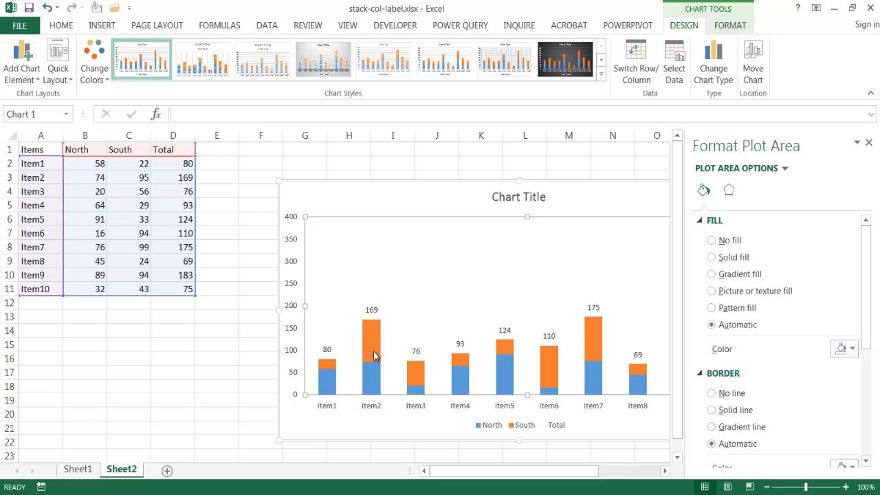
pyautogui.moveTo(329, 363)
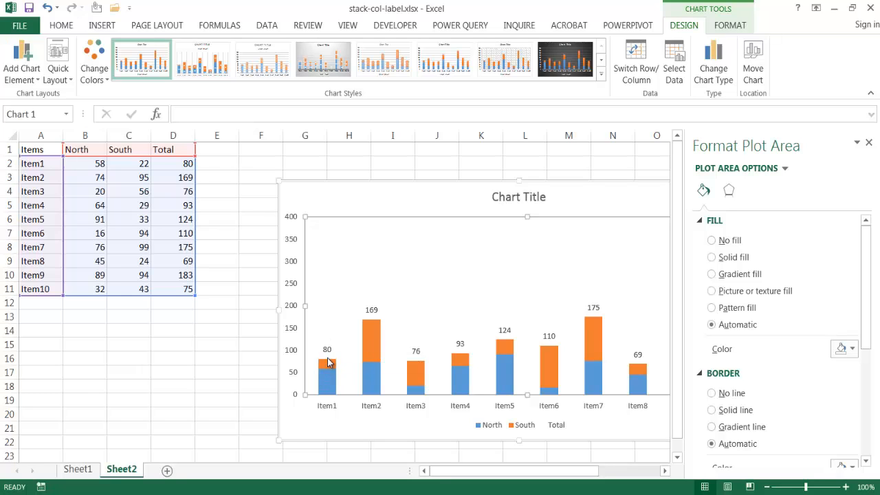
pyautogui.moveTo(378, 315)
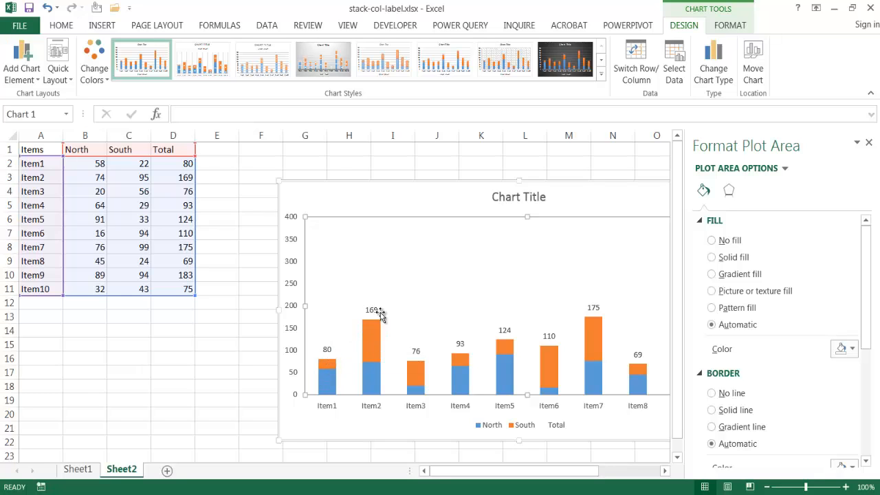
pyautogui.moveTo(217, 150)
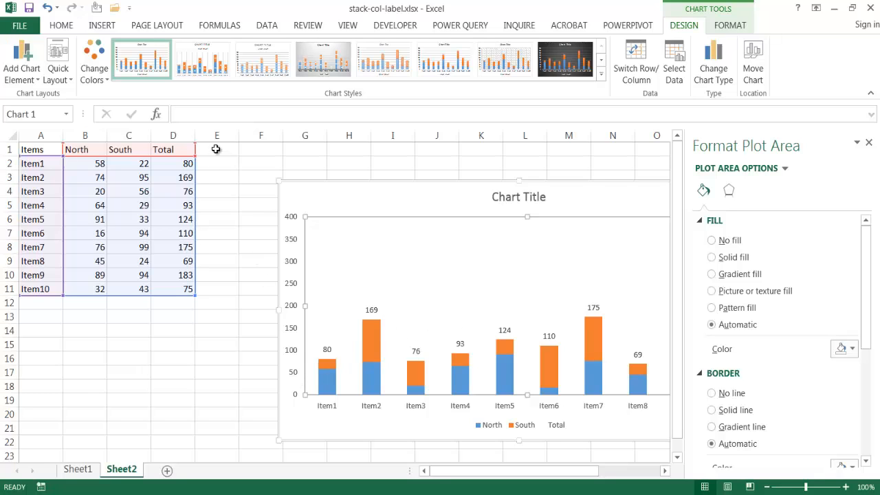
pyautogui.moveTo(267, 156)
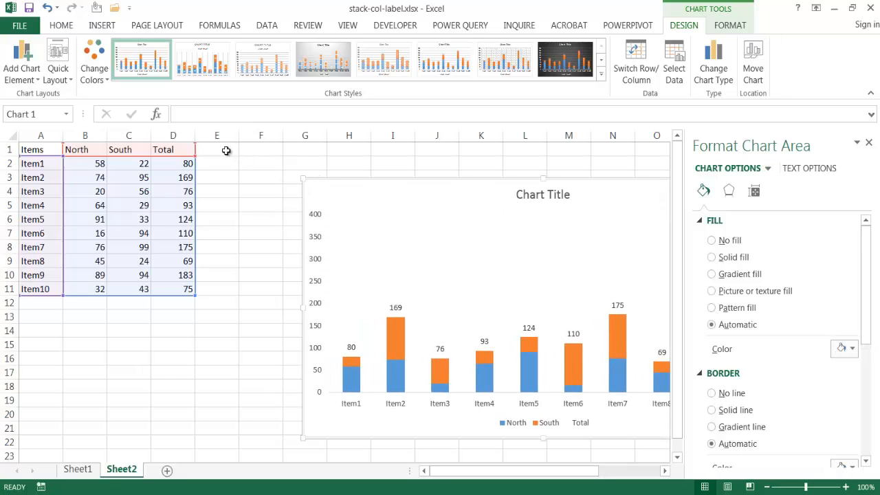
# Step: Head E1 and F1 North % and South % and start =B2/D2 in E2
pyautogui.click(217, 150)
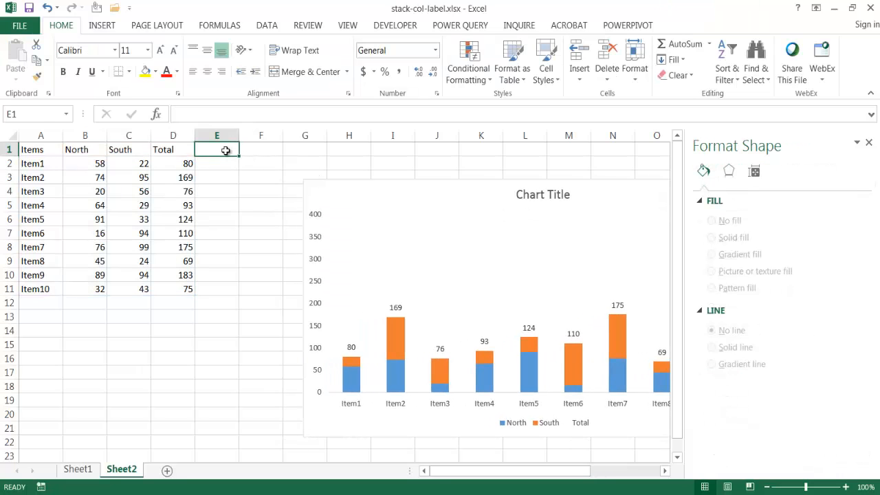
pyautogui.write('North %')
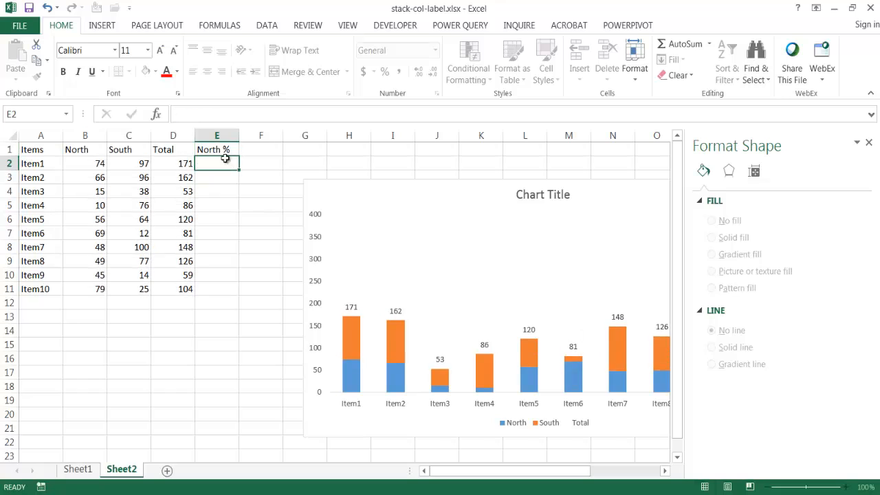
pyautogui.write('South %')
pyautogui.write('=')
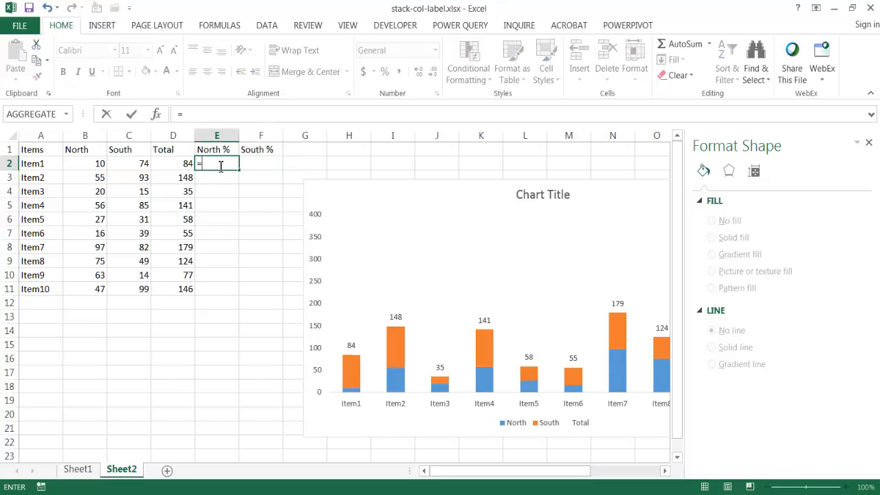
pyautogui.click(85, 162)
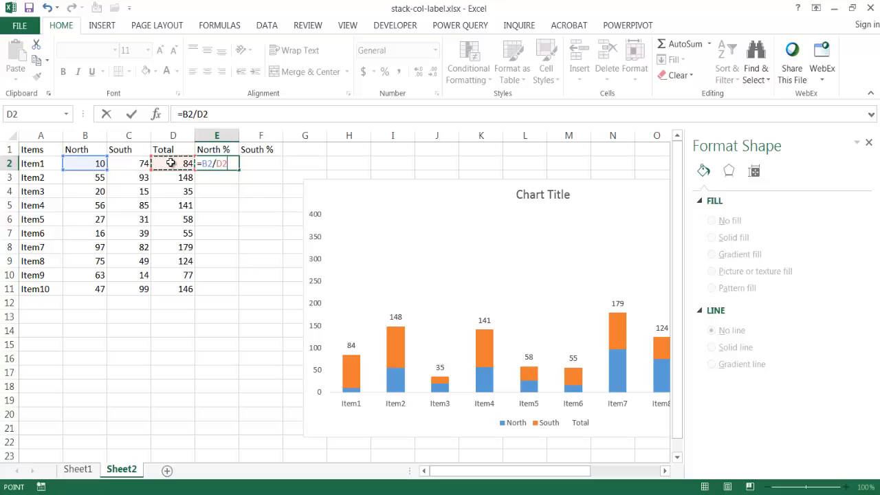
pyautogui.moveTo(219, 172)
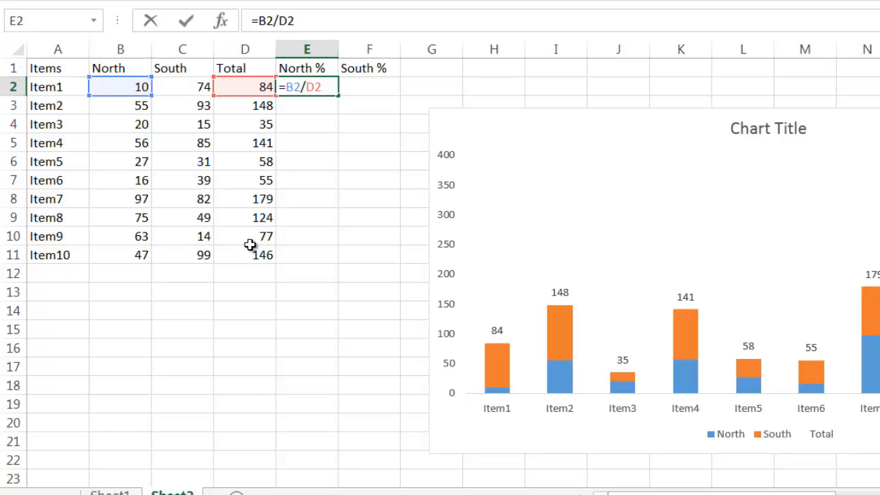
pyautogui.moveTo(231, 118)
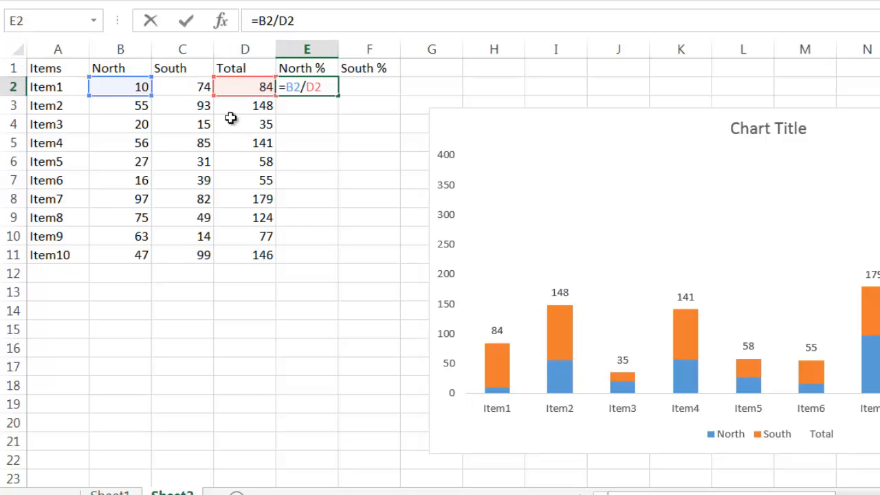
pyautogui.moveTo(264, 107)
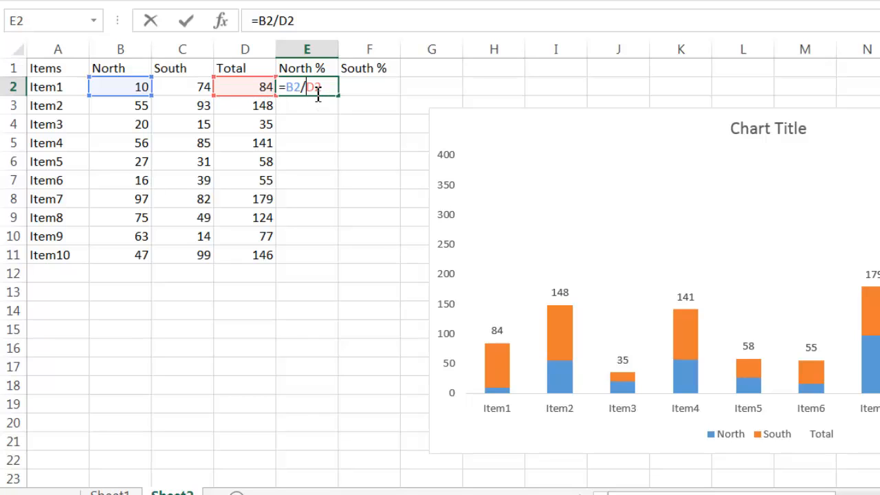
# Step: Anchor the Total reference with $, fill North % down and extend into South %
pyautogui.press('f4')
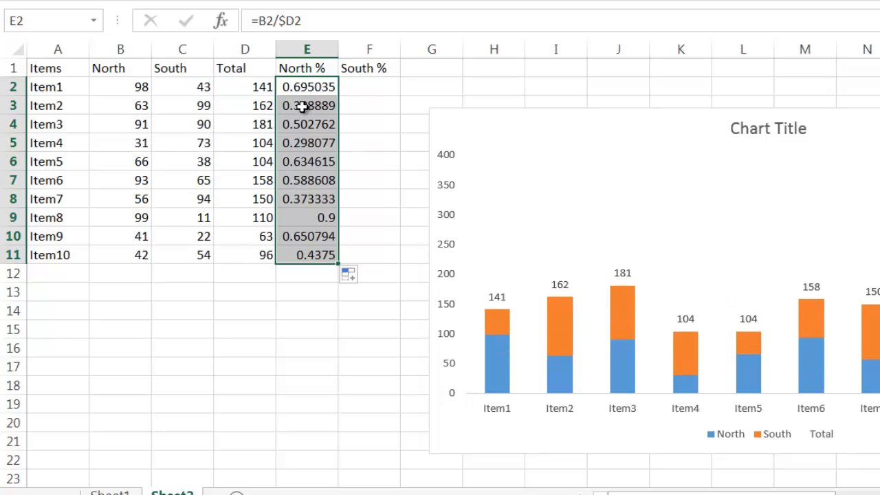
pyautogui.click(308, 104)
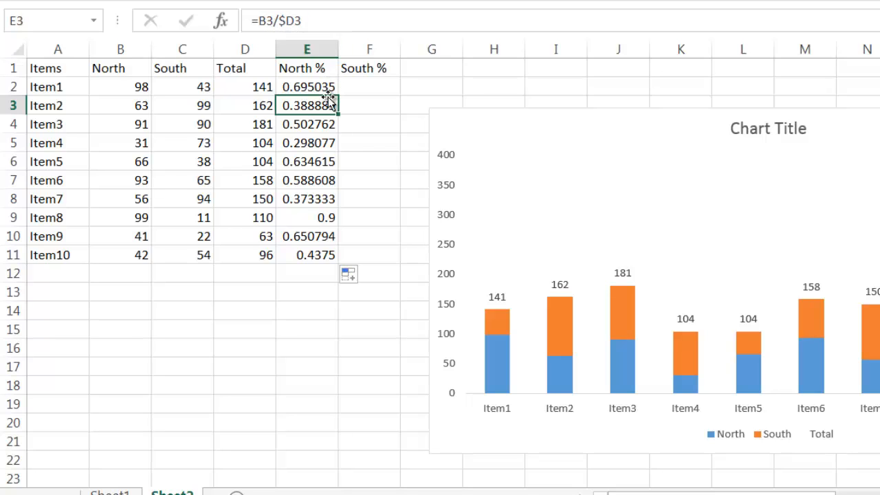
pyautogui.click(306, 181)
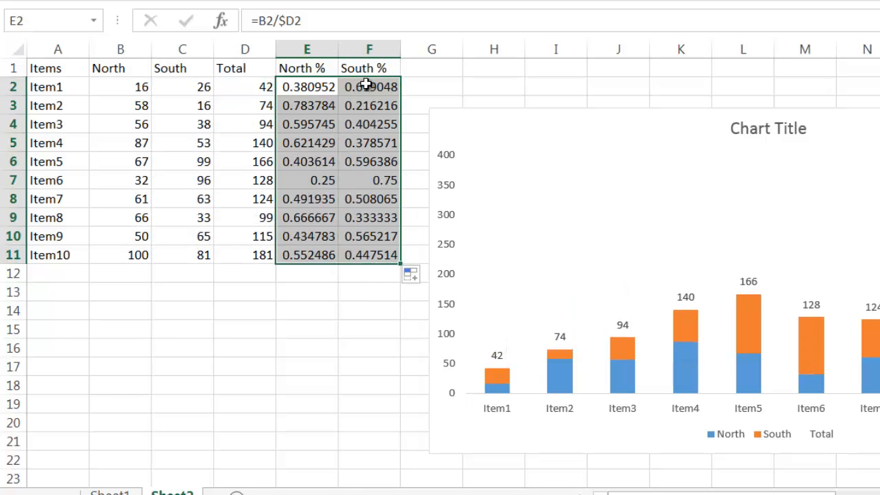
# Step: Check several South % formulas and format E2:F11 as whole percentages
pyautogui.click(368, 85)
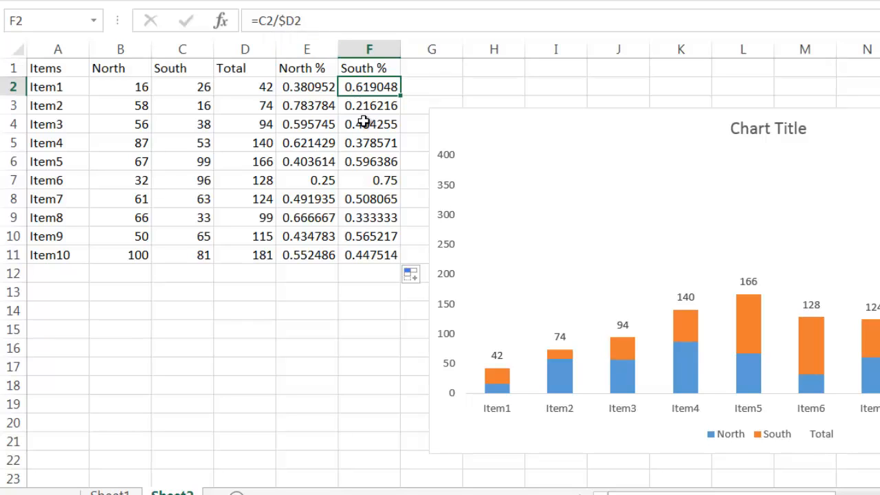
pyautogui.click(368, 161)
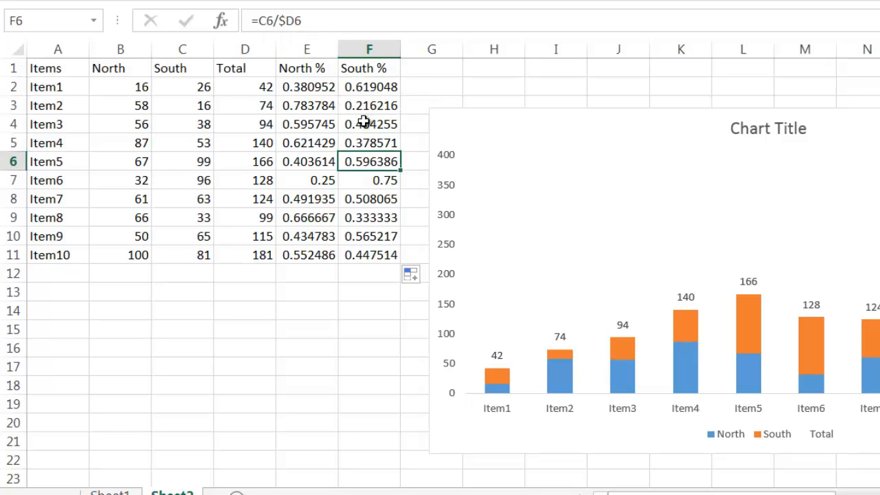
pyautogui.click(369, 198)
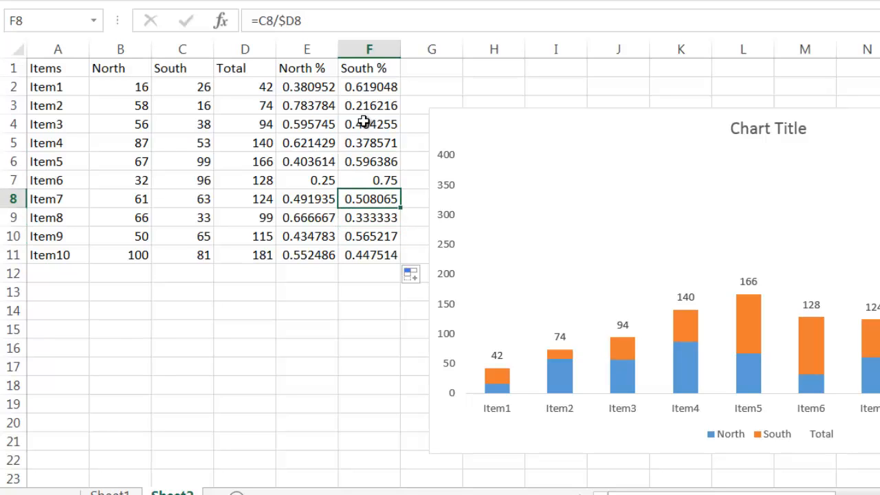
pyautogui.click(369, 180)
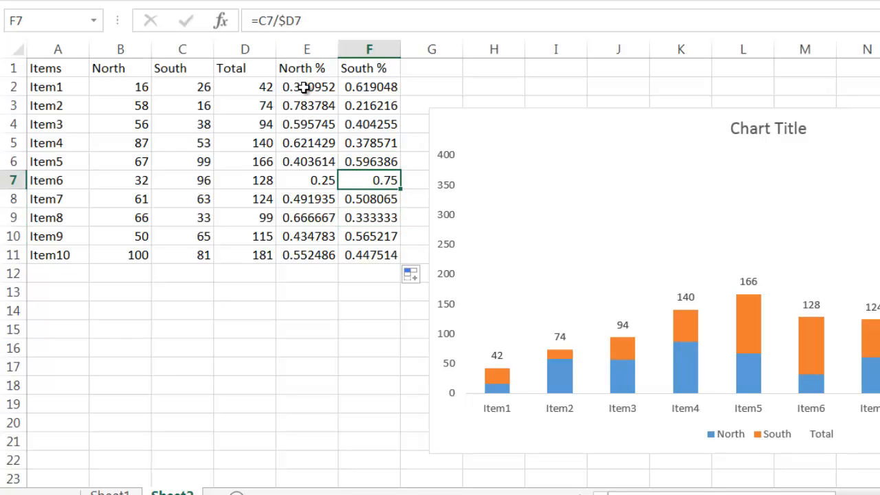
pyautogui.moveTo(307, 87); pyautogui.dragTo(368, 255)
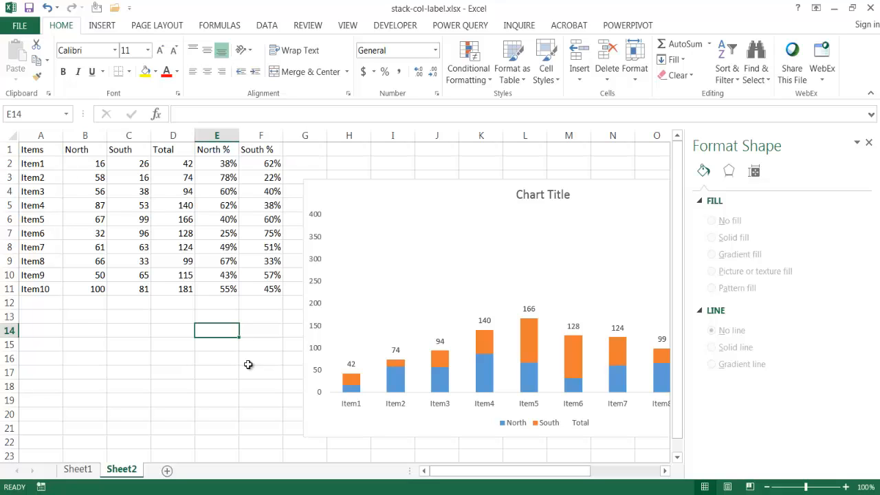
pyautogui.moveTo(333, 391)
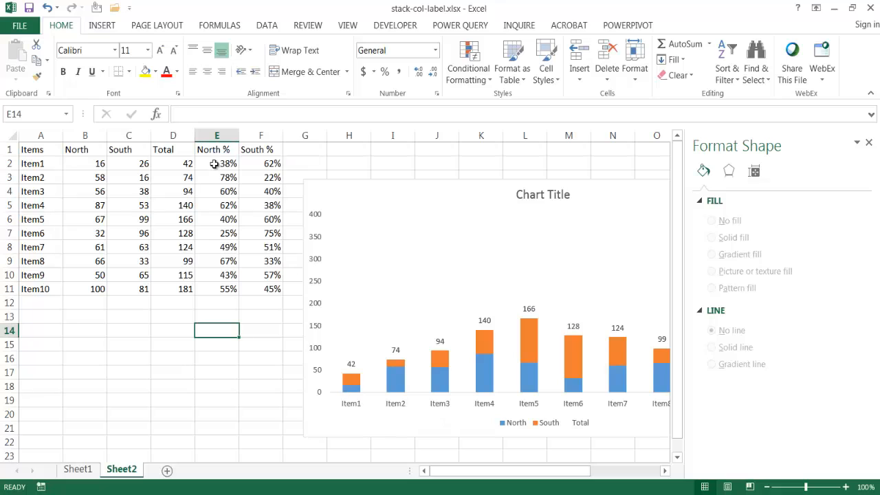
pyautogui.moveTo(350, 394)
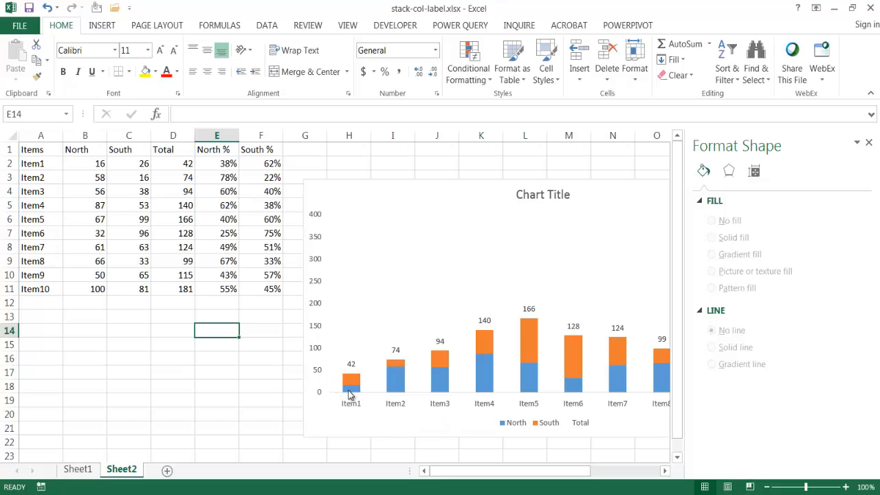
# Step: Add data labels to the North series drawn from cells E2:E11 instead of the raw values
pyautogui.click(352, 384)
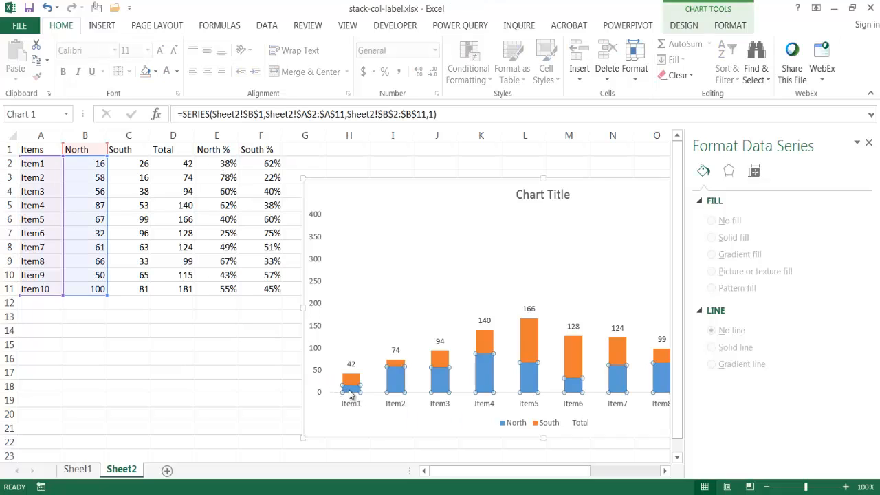
pyautogui.rightClick(351, 382)
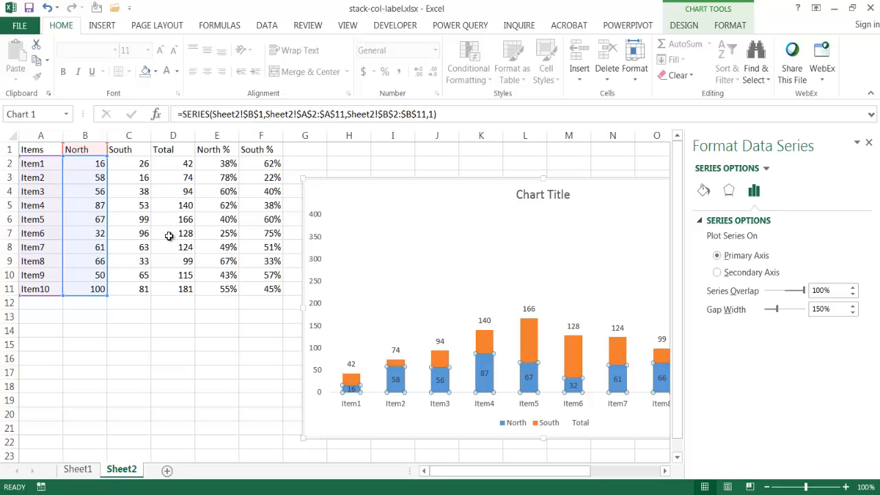
pyautogui.moveTo(397, 384)
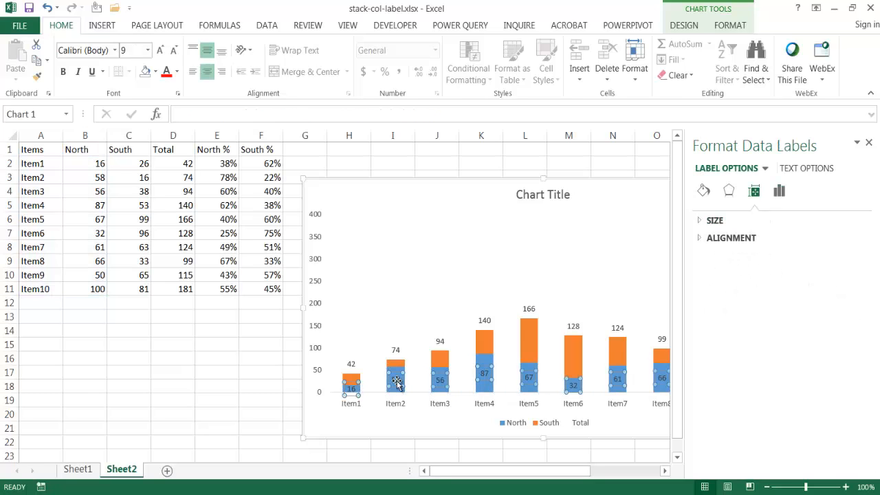
pyautogui.moveTo(755, 191)
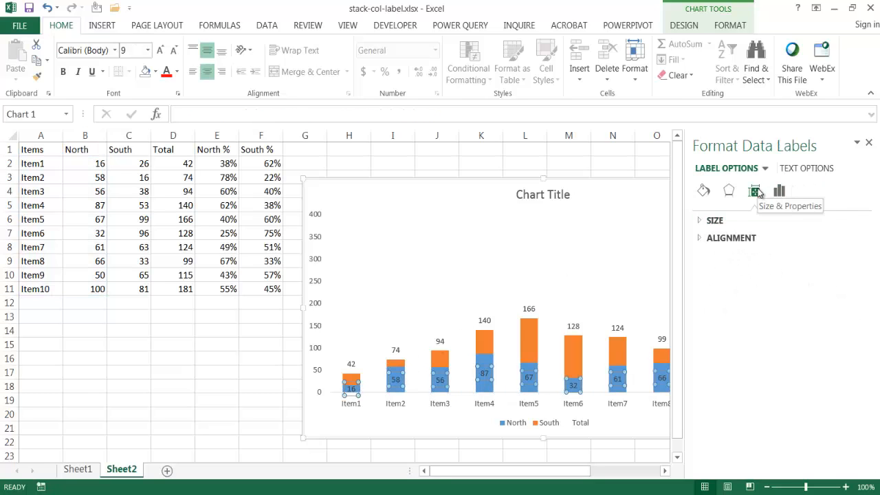
pyautogui.click(778, 190)
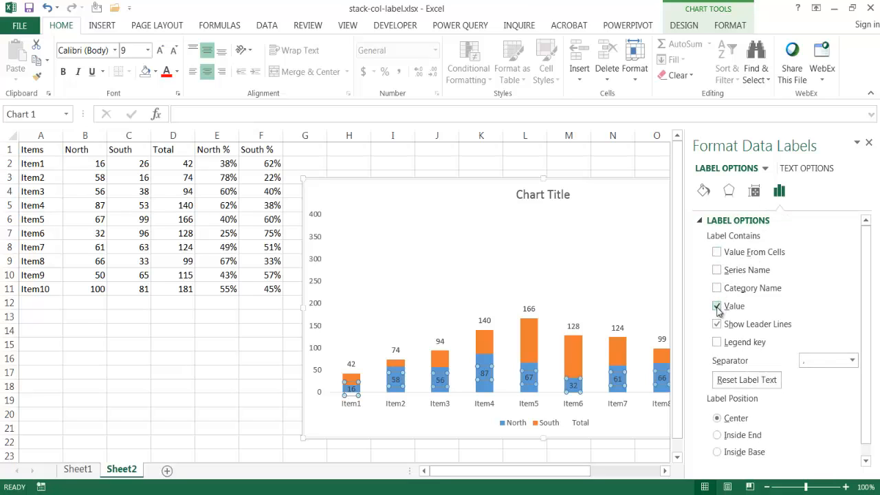
pyautogui.click(717, 305)
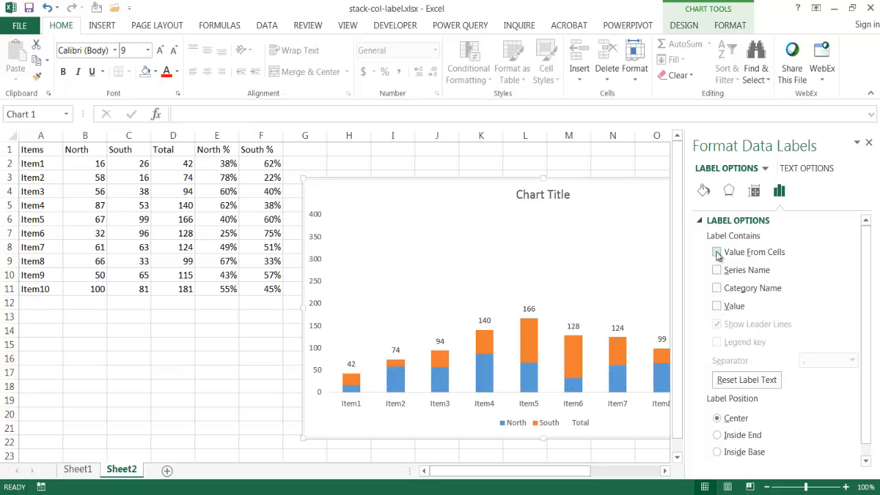
pyautogui.click(717, 252)
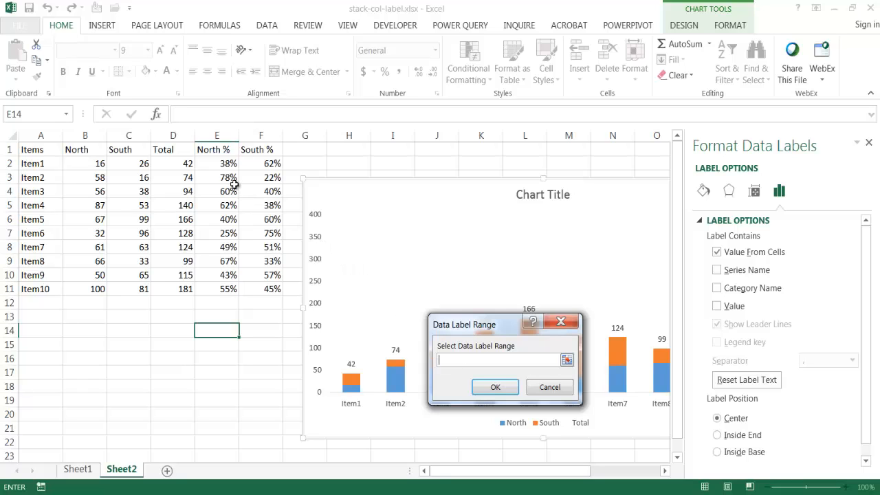
pyautogui.moveTo(218, 162); pyautogui.dragTo(217, 275)
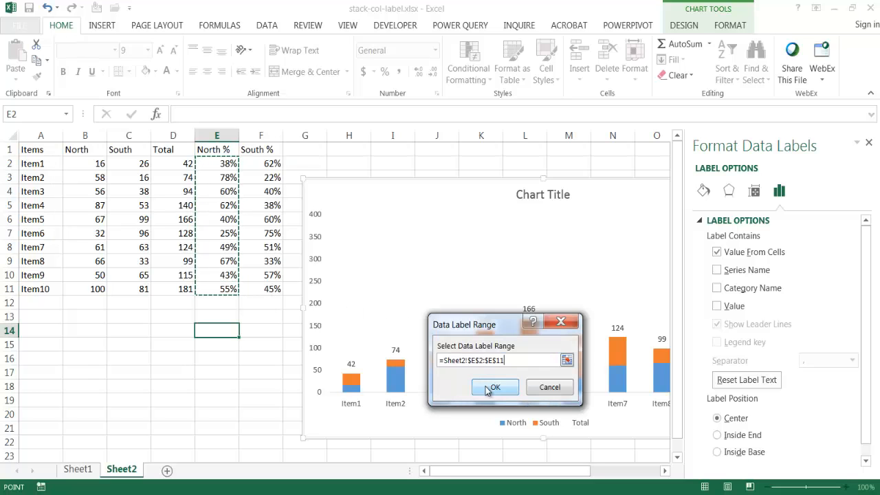
pyautogui.click(494, 387)
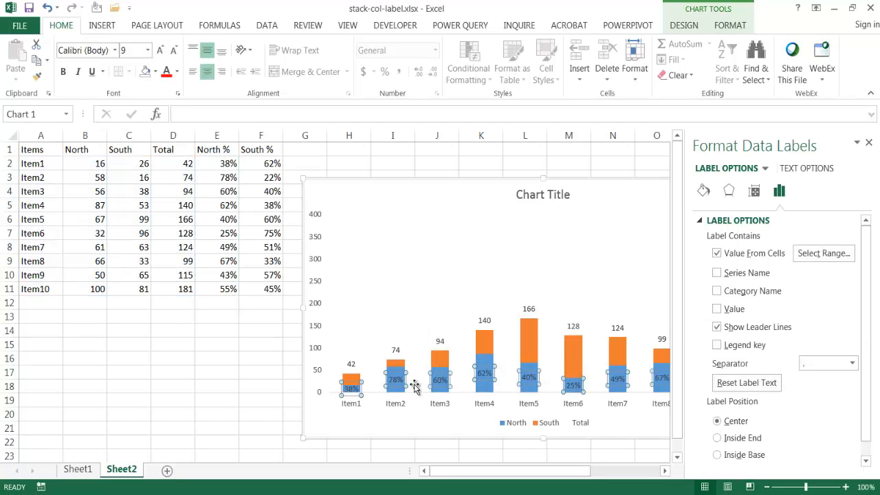
pyautogui.moveTo(529, 339)
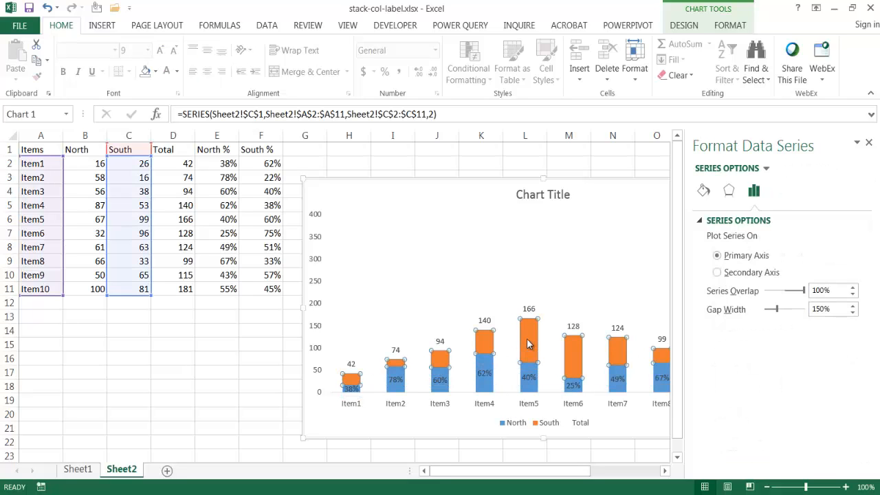
# Step: Add data labels to the South series drawn from the South % cells F2:F11
pyautogui.rightClick(528, 344)
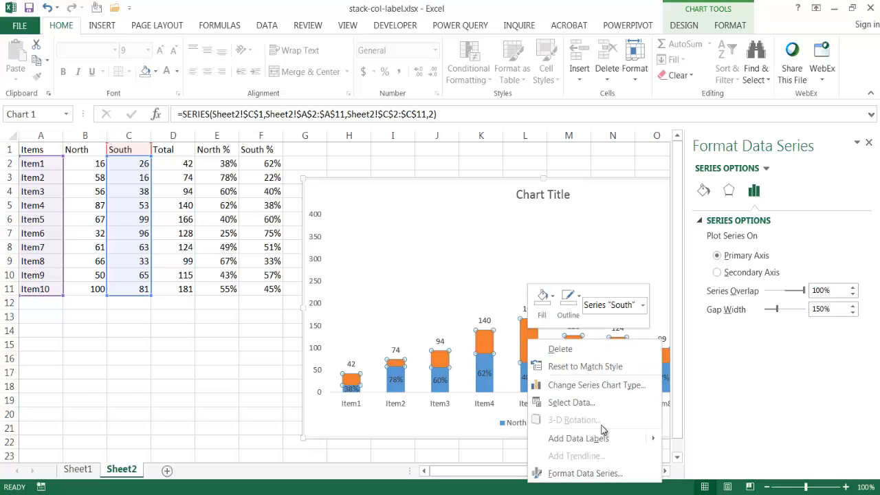
pyautogui.moveTo(577, 437)
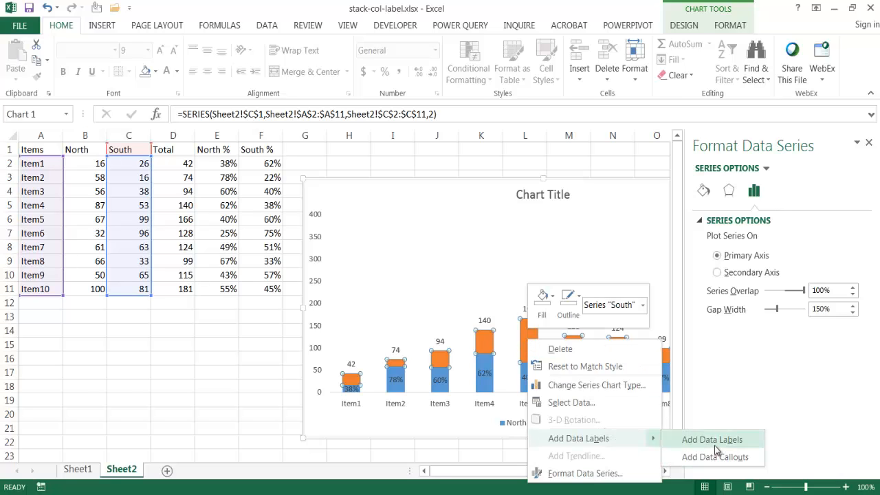
pyautogui.click(712, 440)
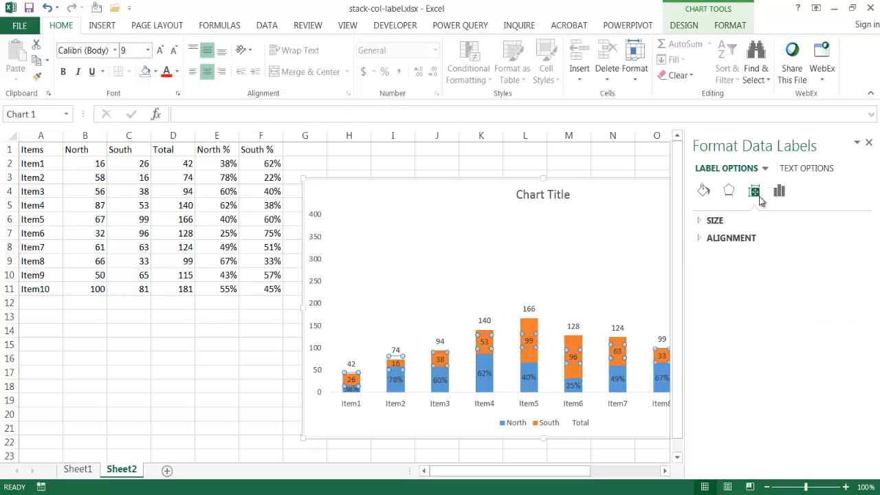
pyautogui.click(778, 191)
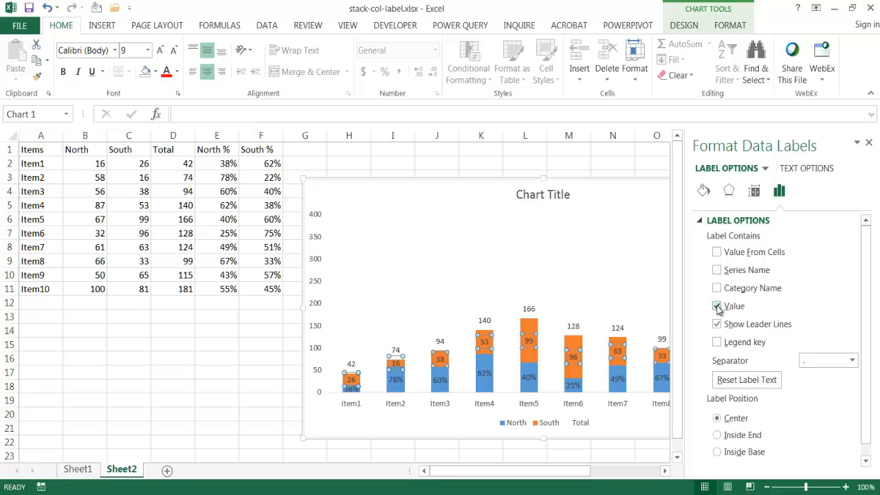
pyautogui.click(718, 305)
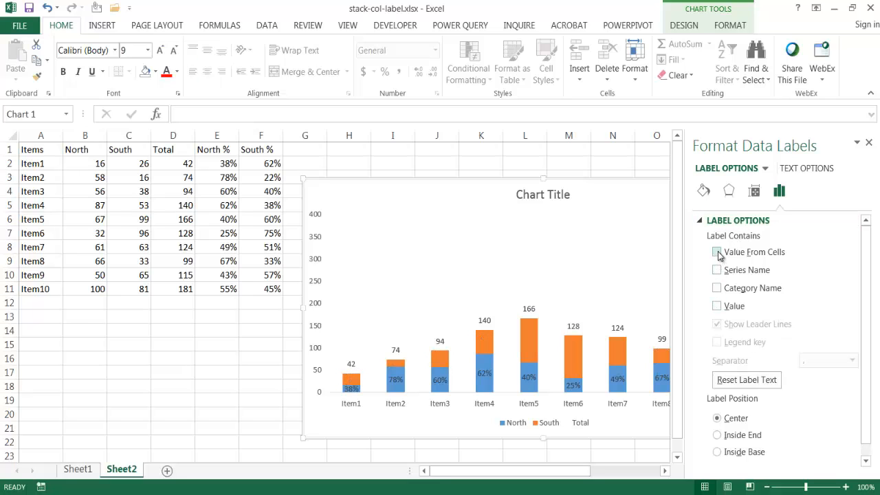
pyautogui.click(716, 251)
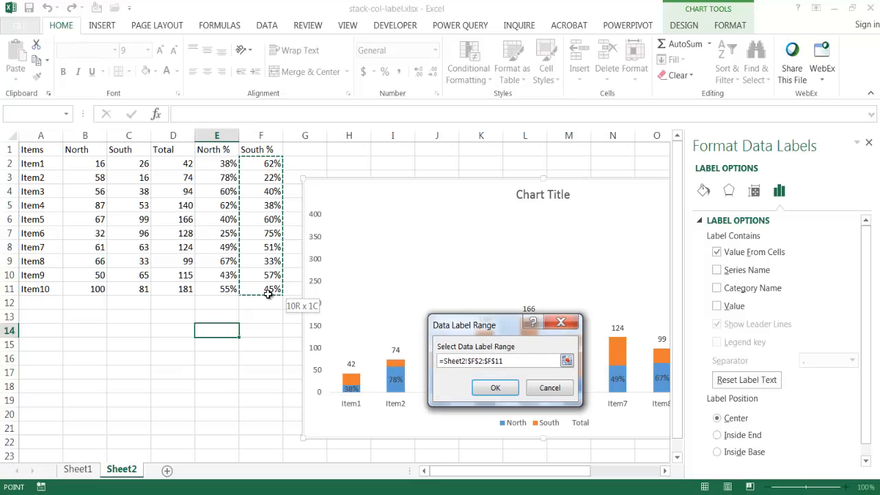
pyautogui.click(495, 387)
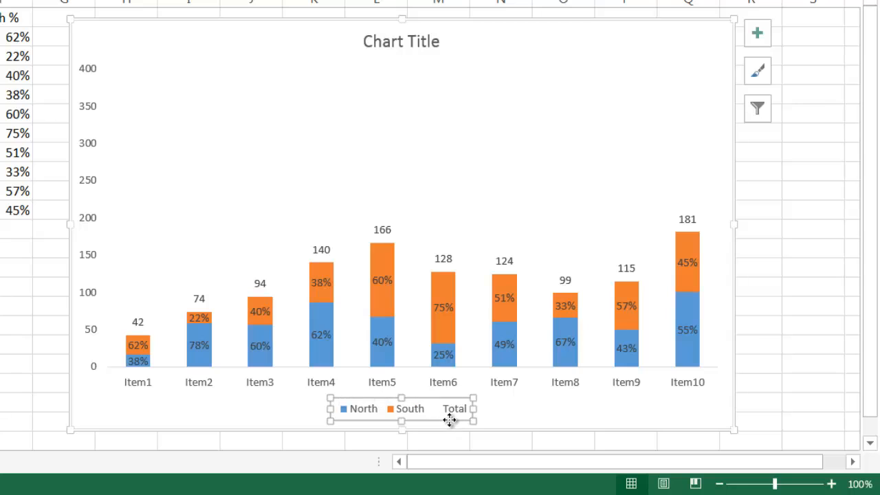
# Step: Remove the Total entry from the chart legend, leaving North and South
pyautogui.click(453, 408)
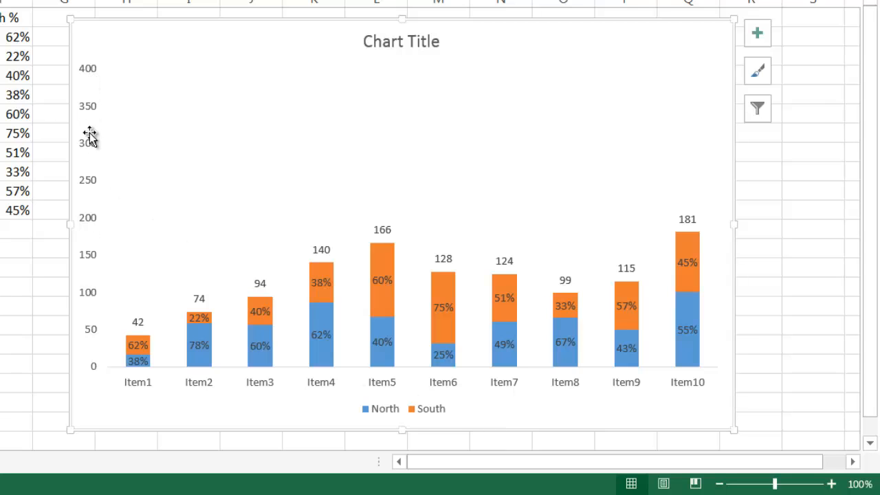
pyautogui.moveTo(173, 265)
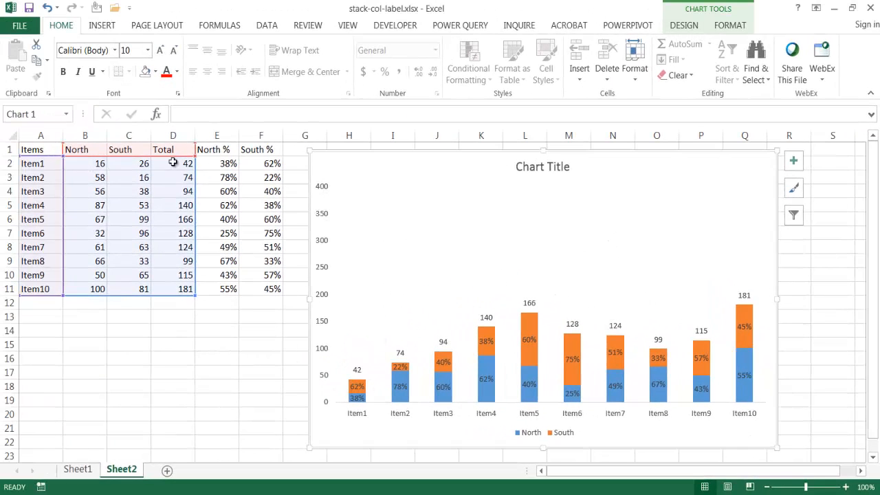
pyautogui.moveTo(101, 163)
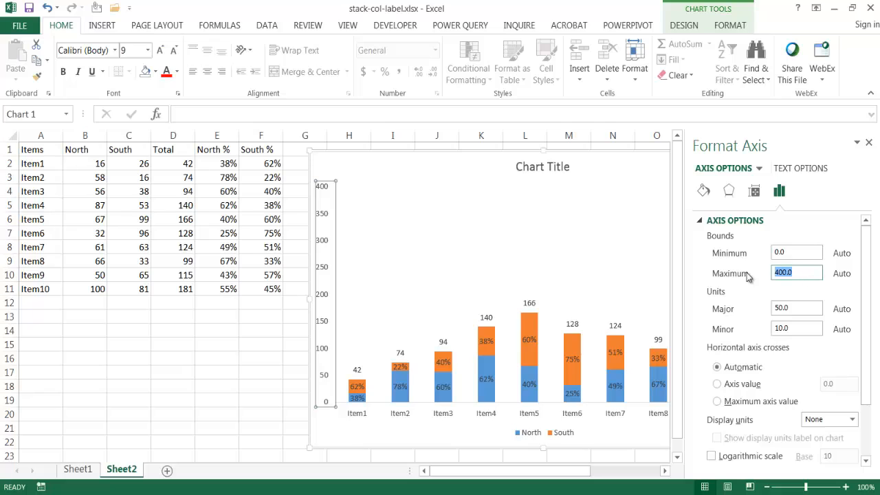
# Step: Set the vertical axis bounds to maximum 220 and minimum -30
pyautogui.write('220')
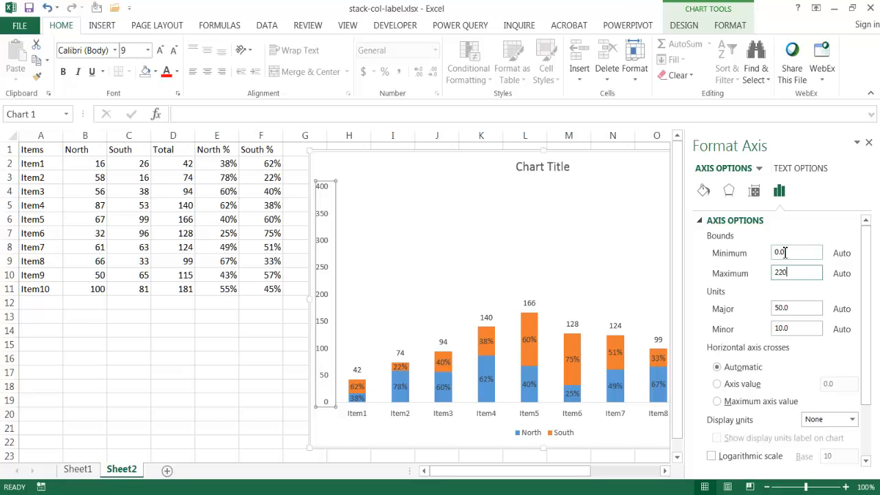
pyautogui.write('-30.0')
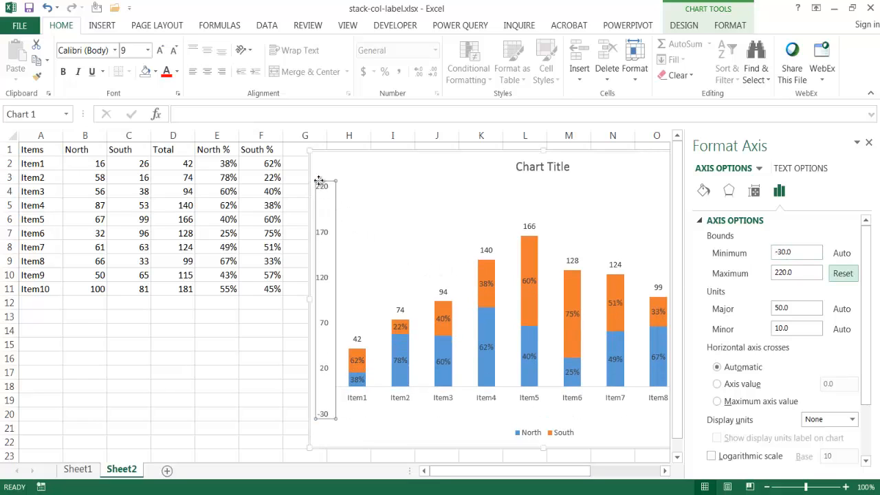
pyautogui.moveTo(328, 196)
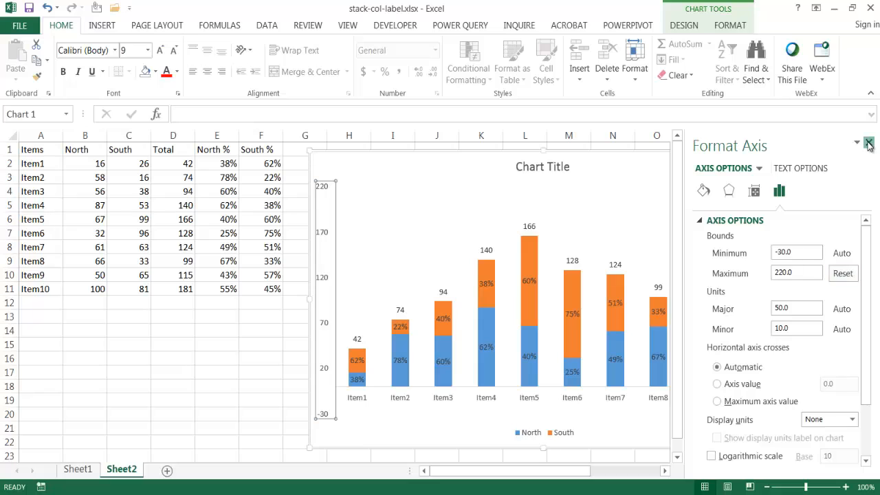
pyautogui.click(869, 143)
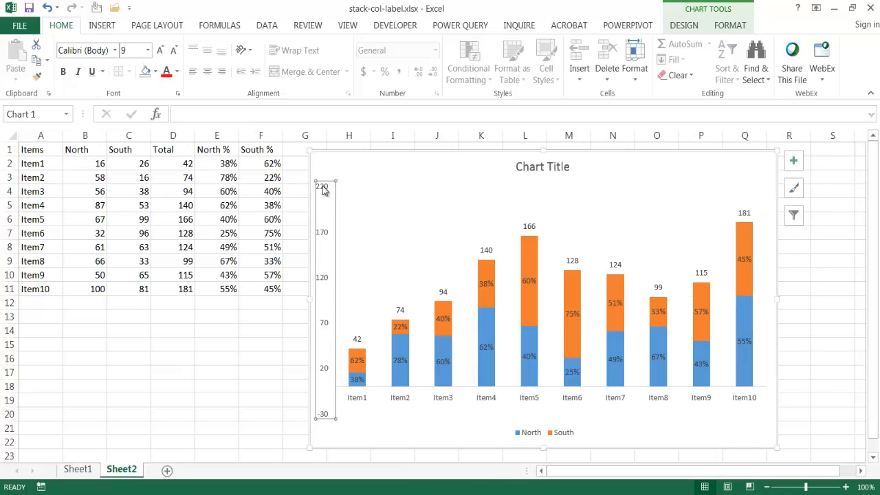
pyautogui.moveTo(327, 246)
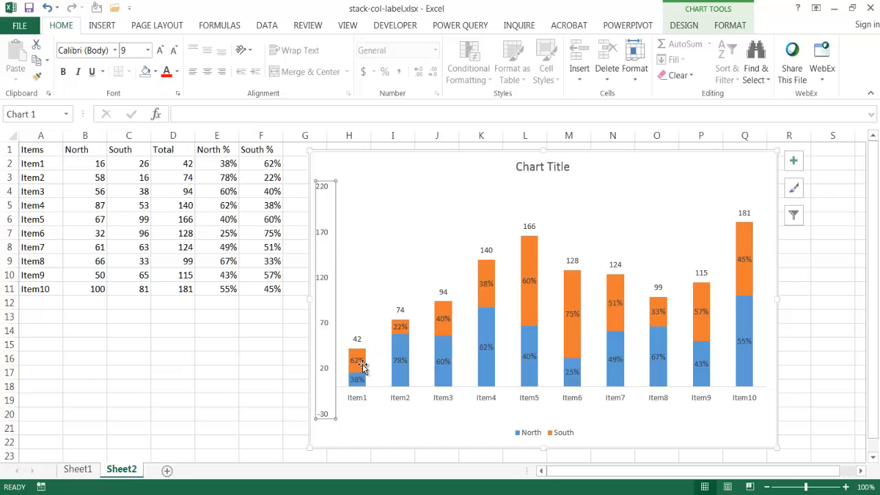
pyautogui.moveTo(403, 231)
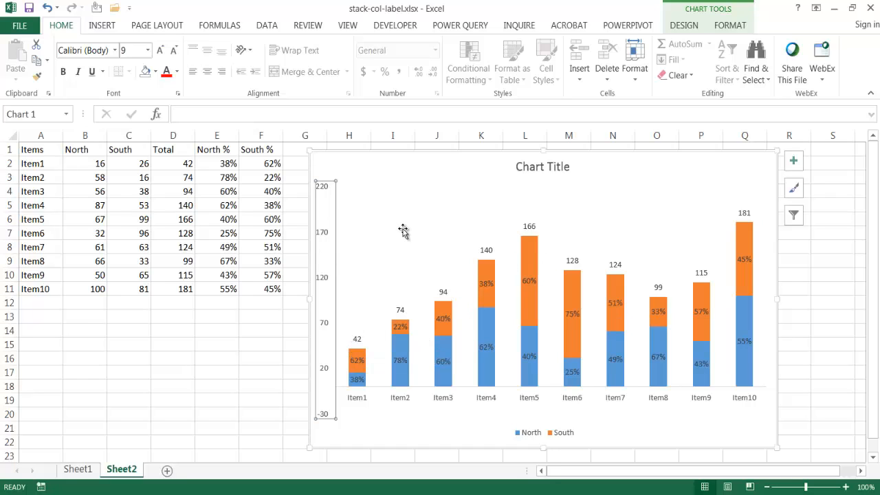
pyautogui.moveTo(459, 249)
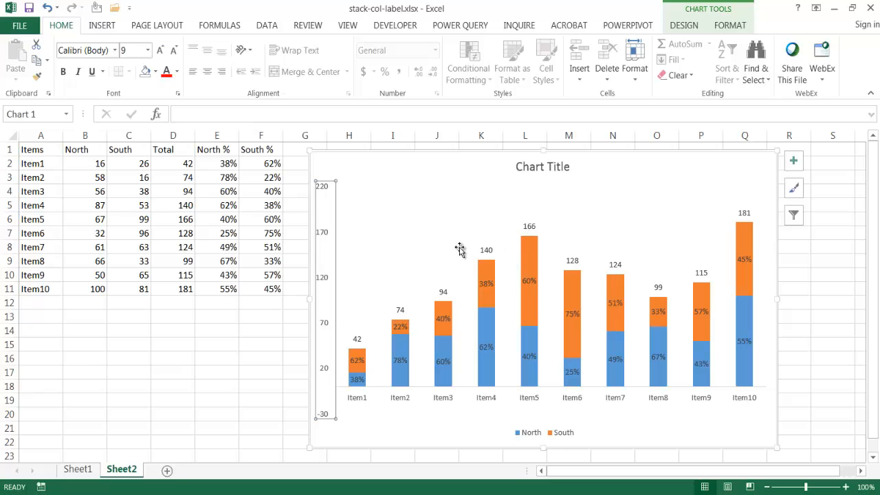
pyautogui.moveTo(325, 201)
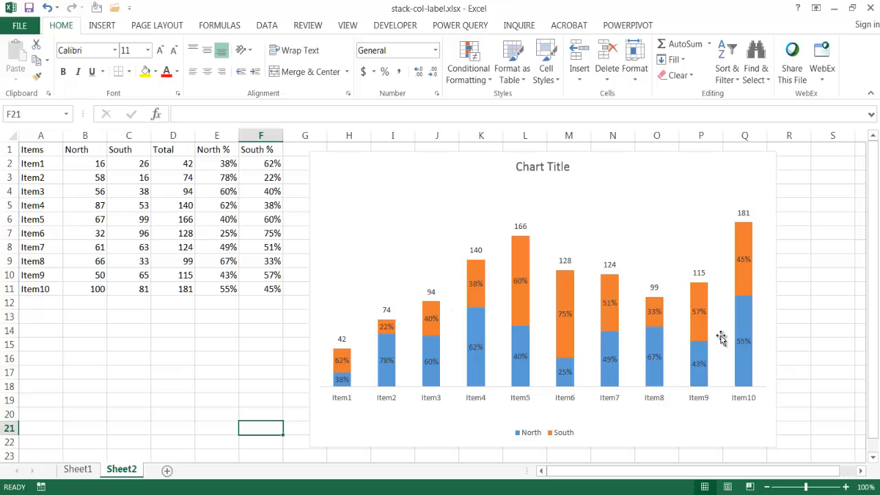
pyautogui.moveTo(433, 282)
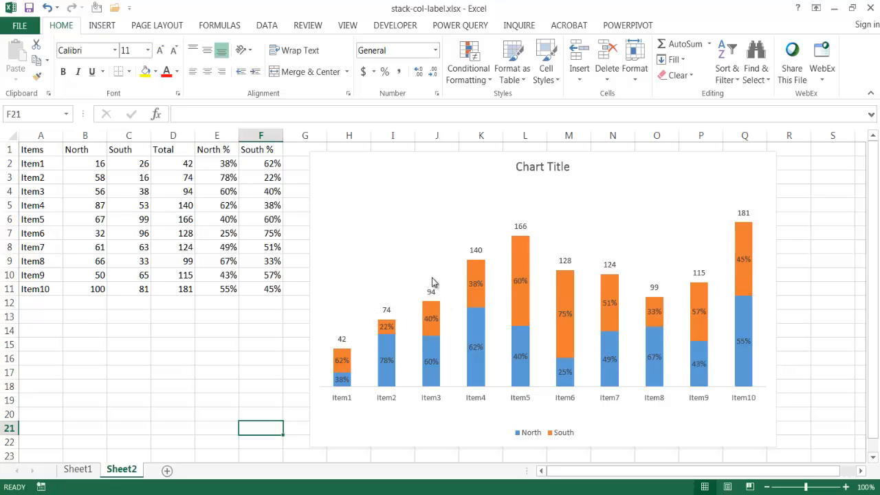
pyautogui.moveTo(104, 160)
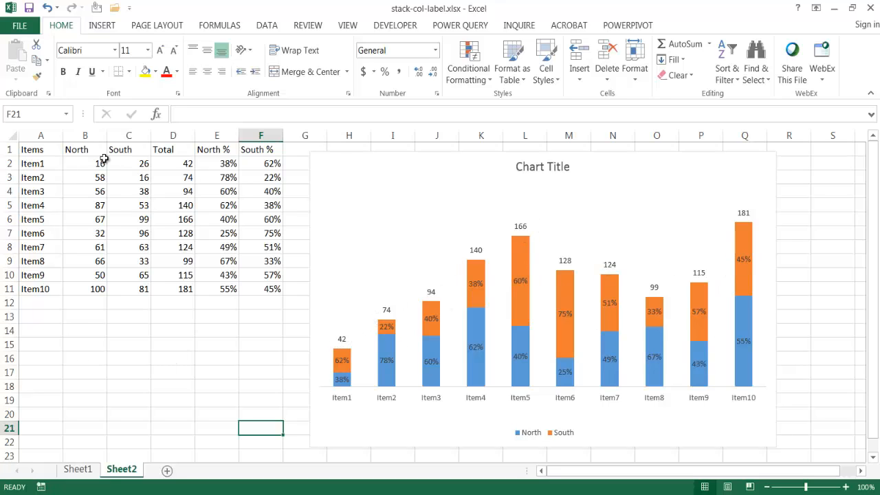
# Step: Inspect the RANDBETWEEN formula in B3 and recalculate with F9 to refresh the chart
pyautogui.click(85, 177)
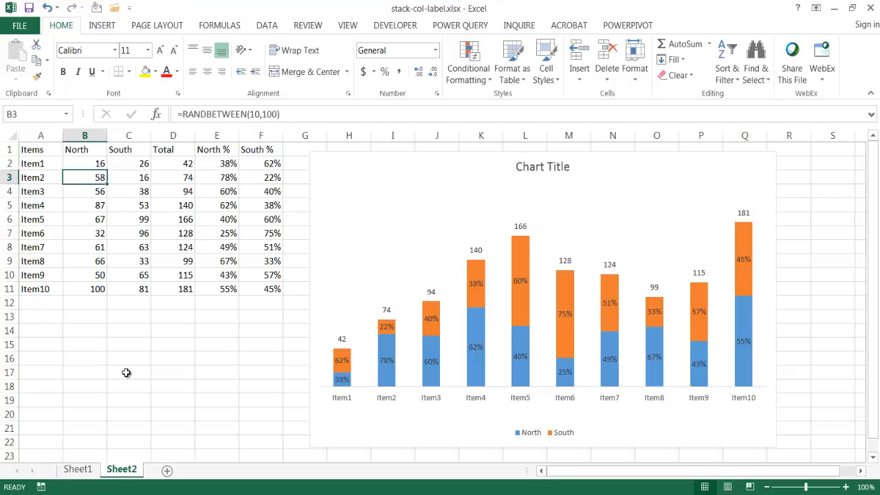
pyautogui.press('f9')
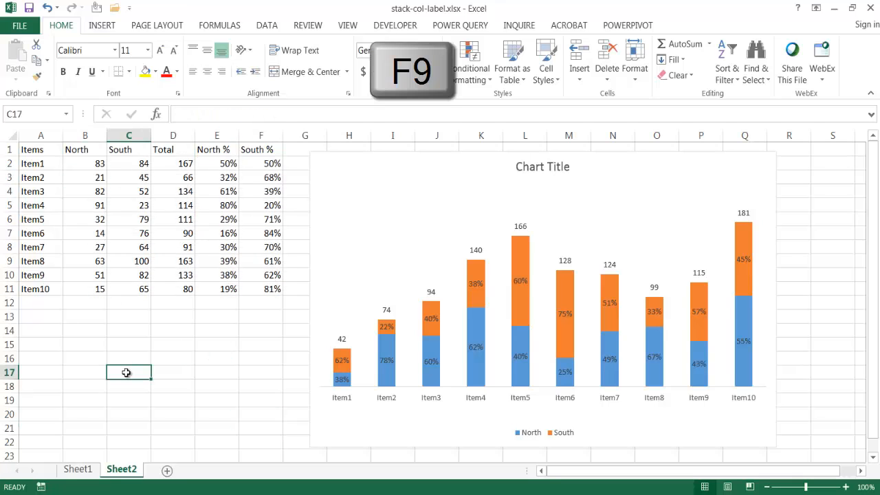
pyautogui.press('f9')
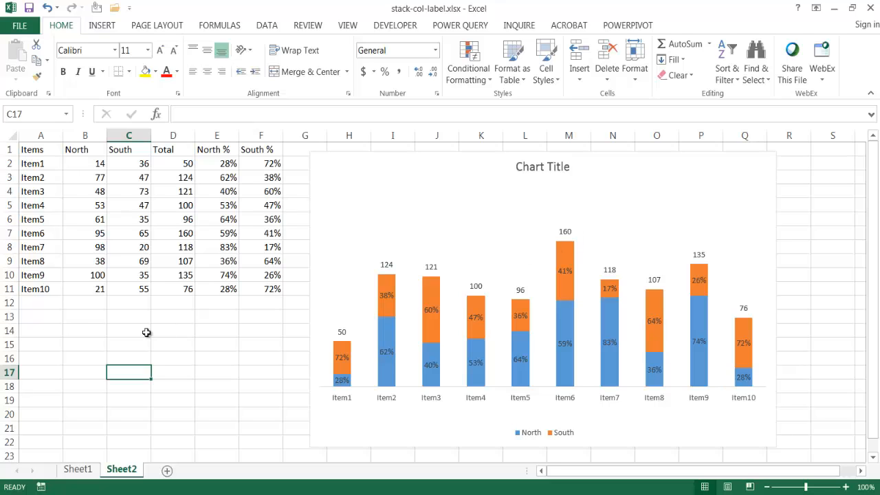
pyautogui.moveTo(28, 299)
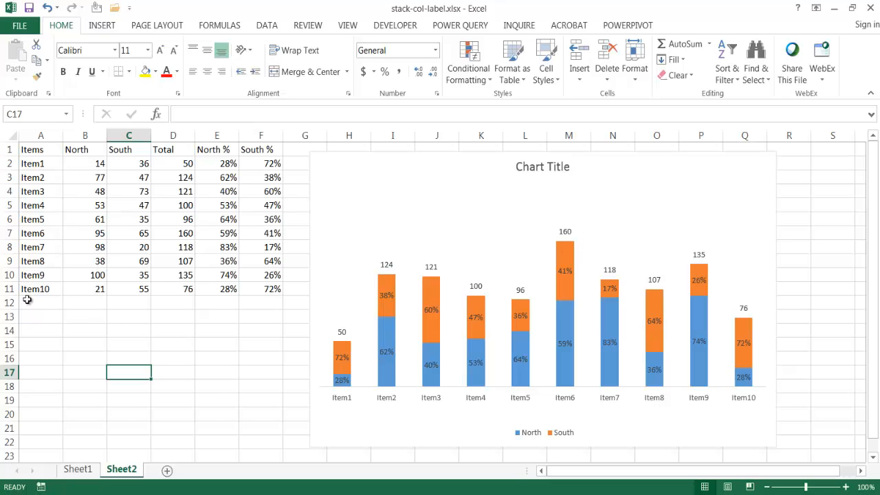
pyautogui.moveTo(60, 407)
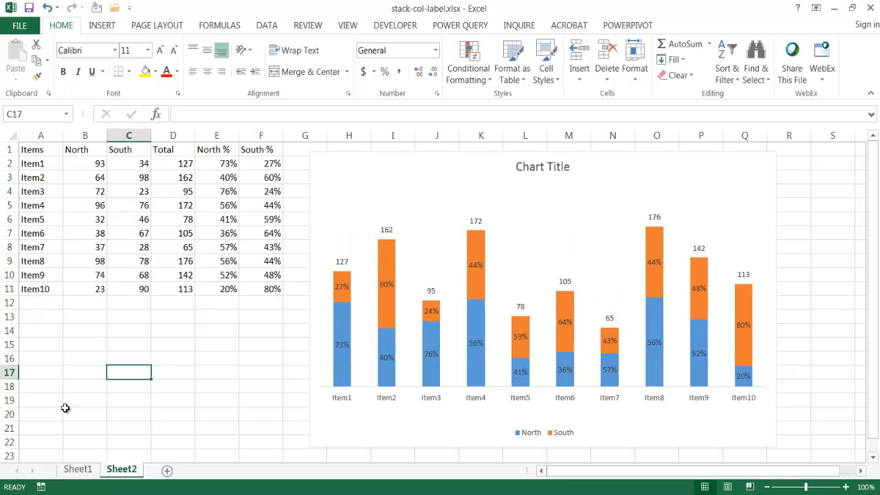
pyautogui.moveTo(384, 245)
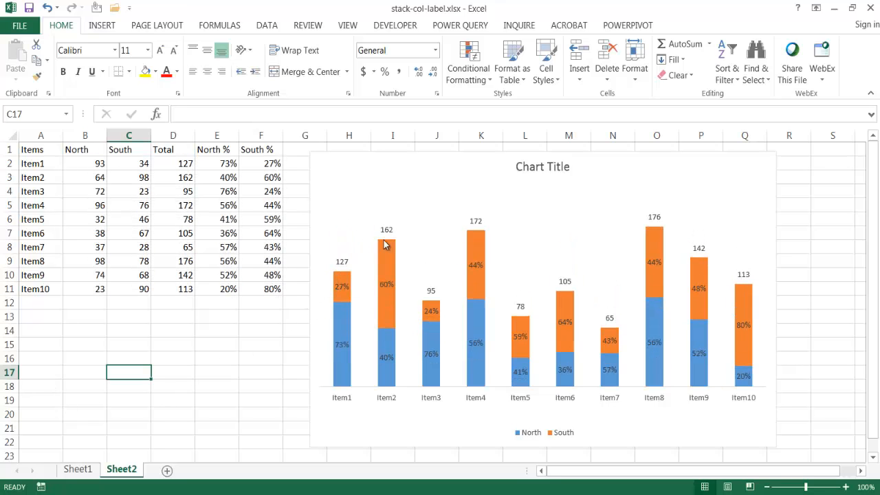
pyautogui.moveTo(776, 405)
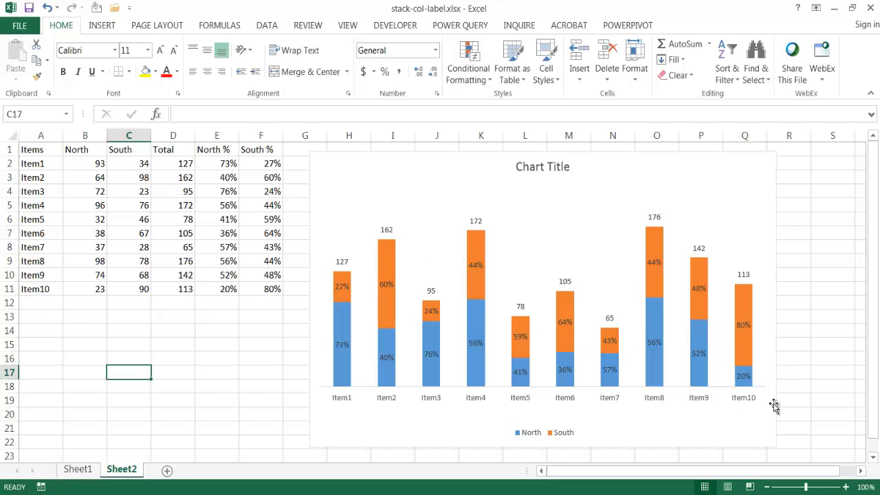
pyautogui.moveTo(793, 415)
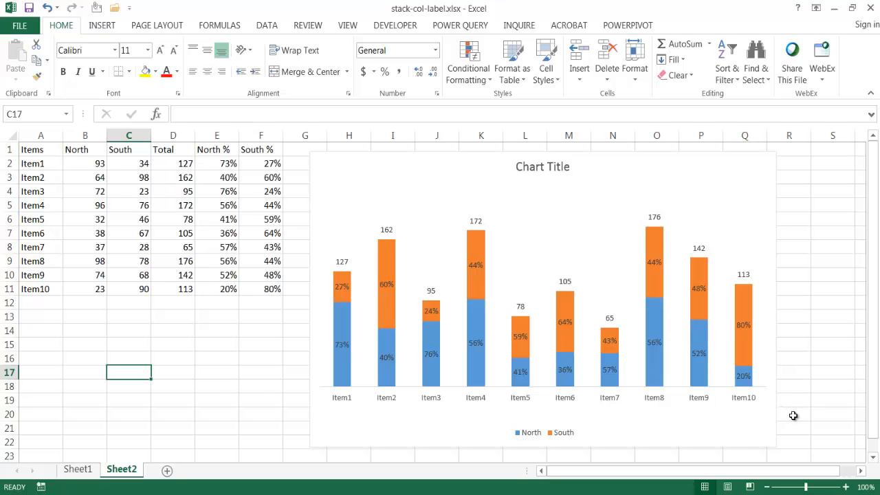